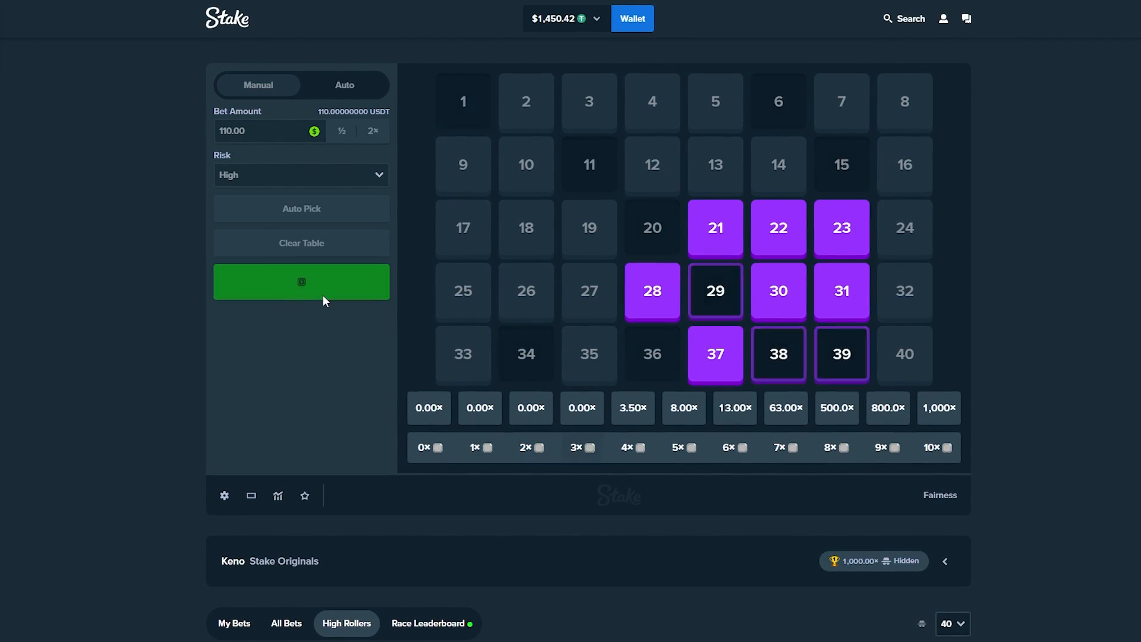
Run a string of $110 high-risk rounds on the same ten picked numbers
{"action": "left_click", "coordinate": [299, 282]}
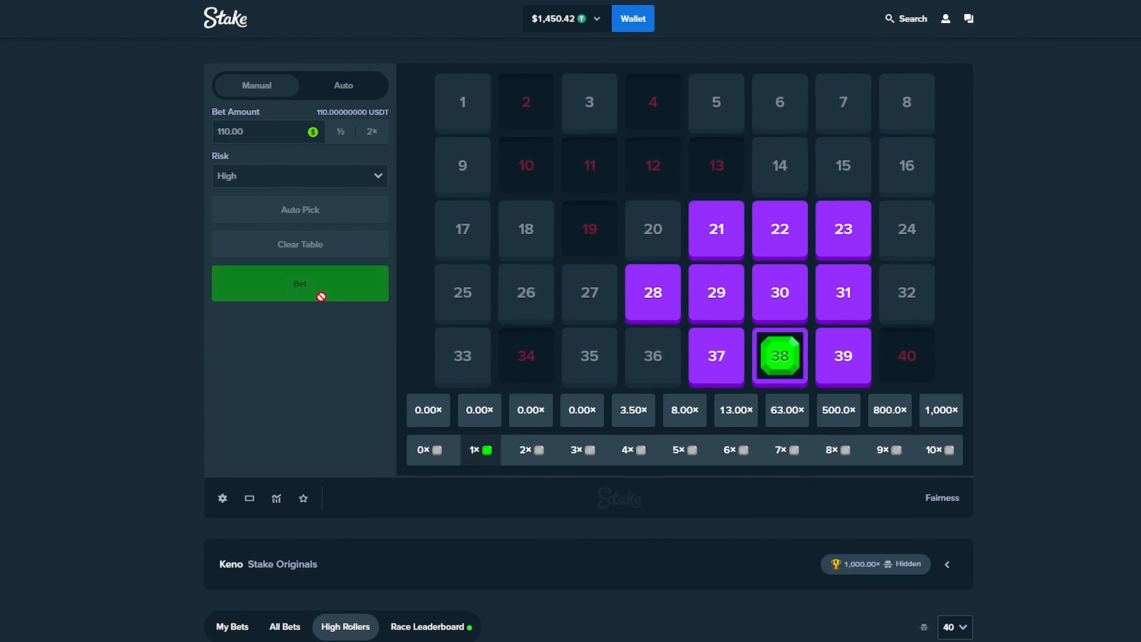
{"action": "left_click", "coordinate": [298, 283]}
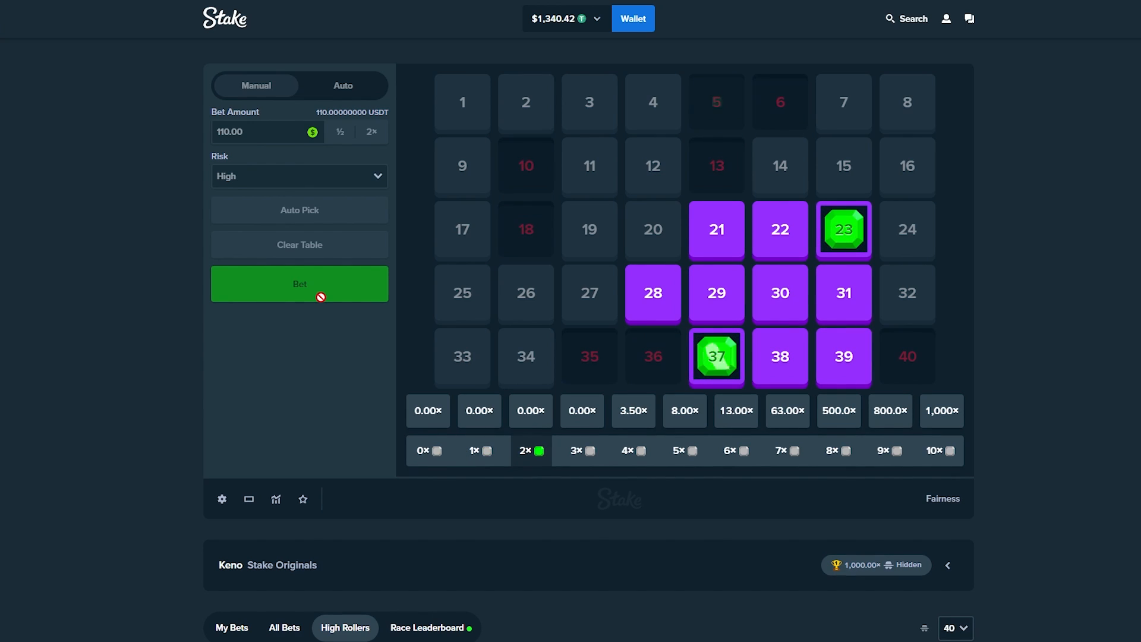
{"action": "left_click", "coordinate": [298, 283]}
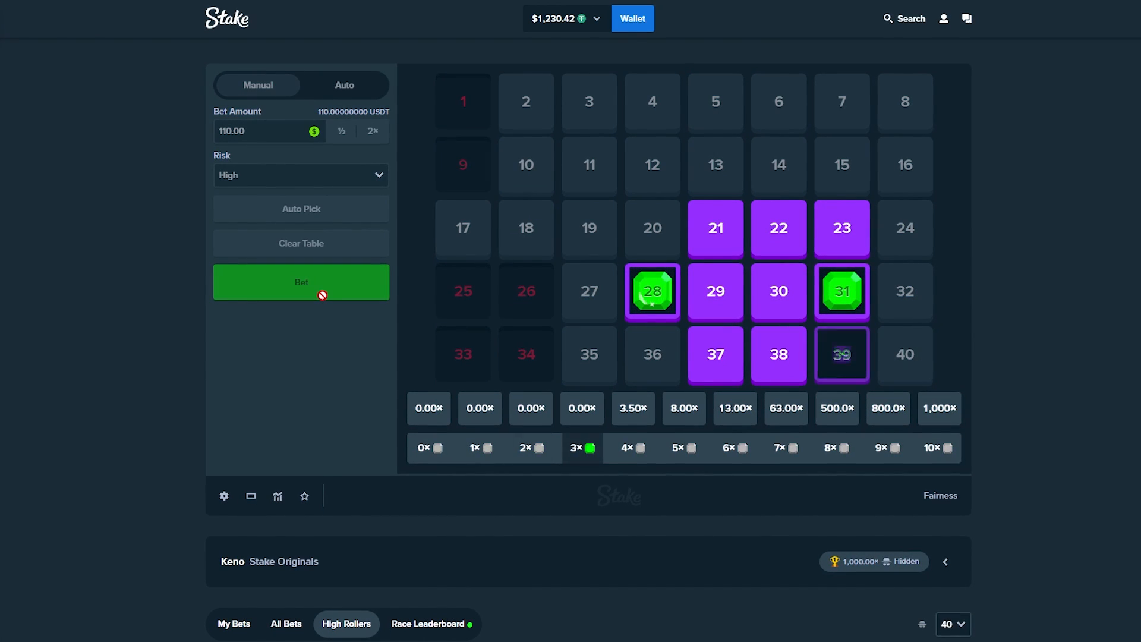
{"action": "left_click", "coordinate": [301, 282]}
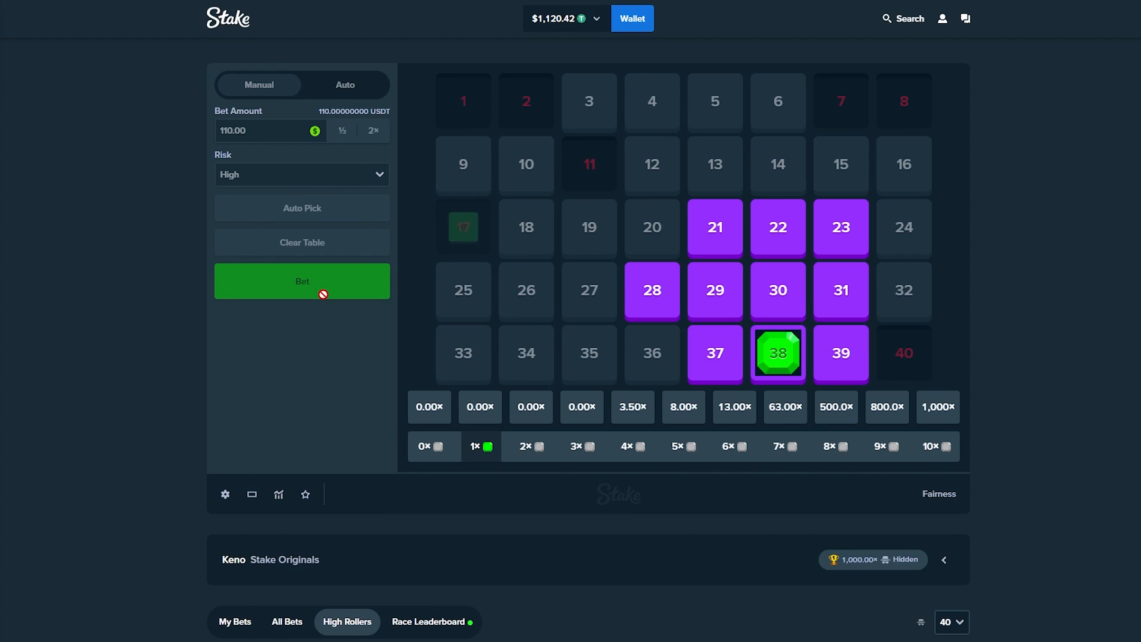
{"action": "left_click", "coordinate": [301, 281]}
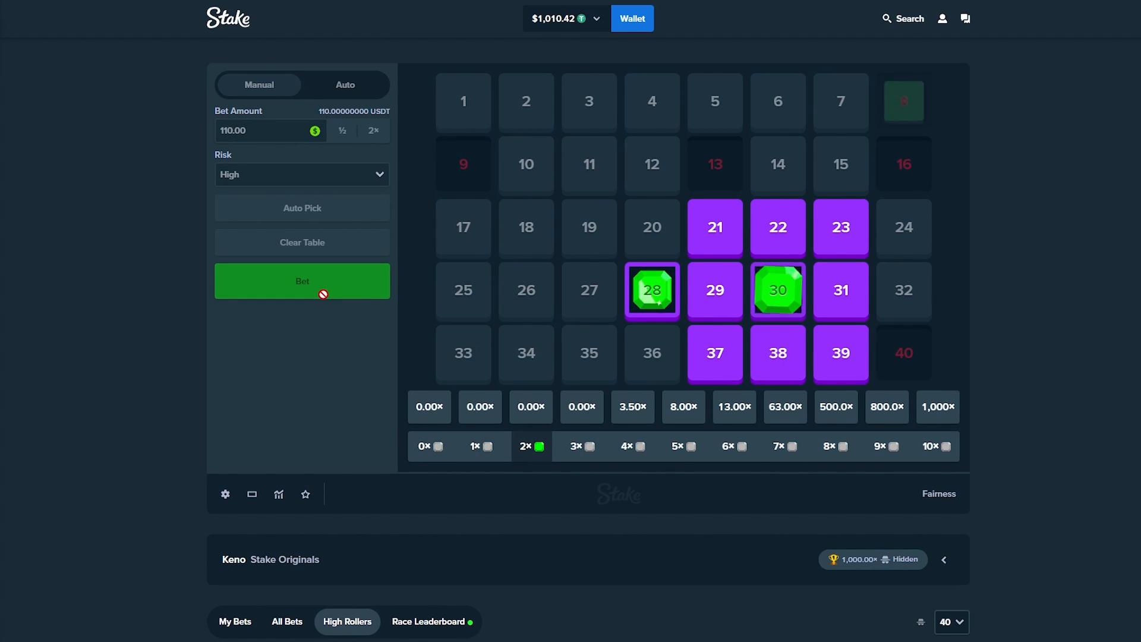
{"action": "left_click", "coordinate": [301, 281]}
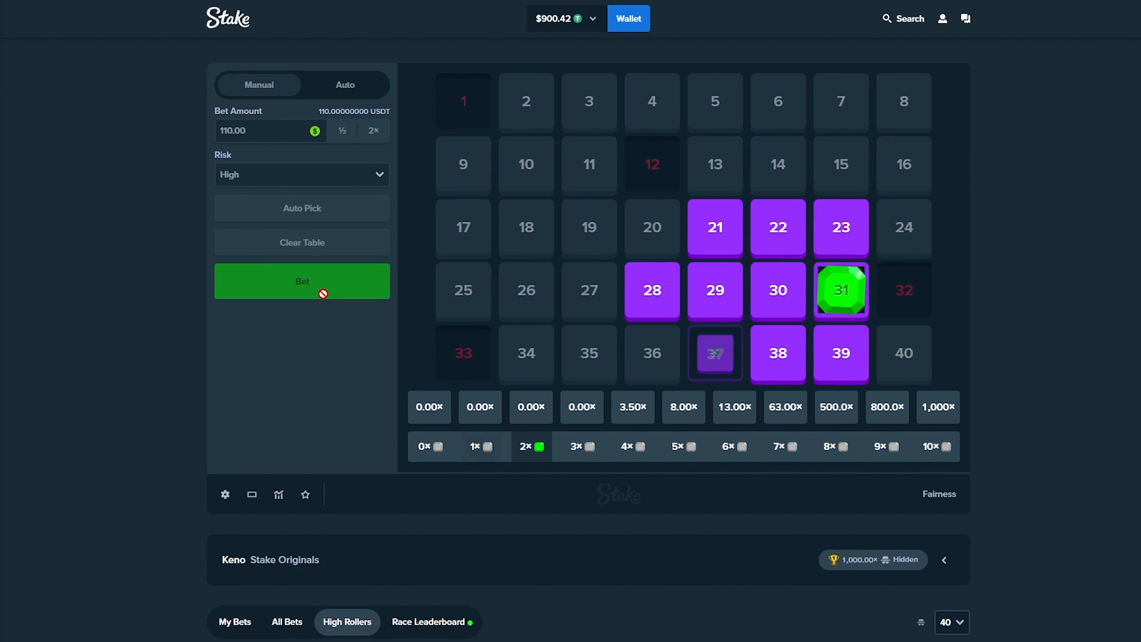
{"action": "left_click", "coordinate": [302, 281]}
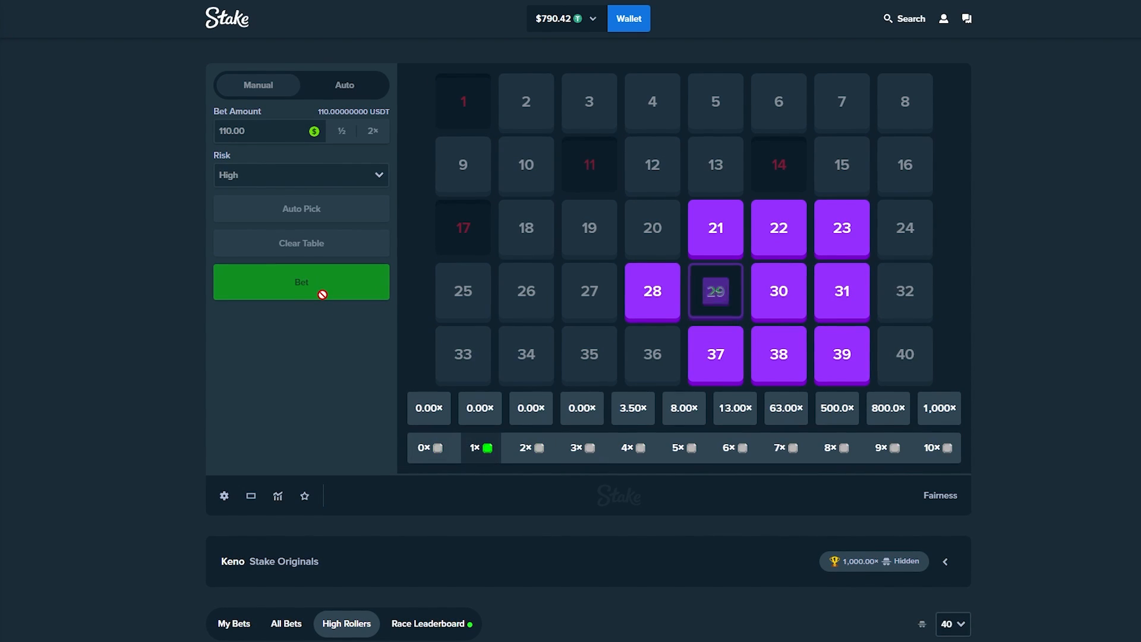
{"action": "left_click", "coordinate": [301, 283]}
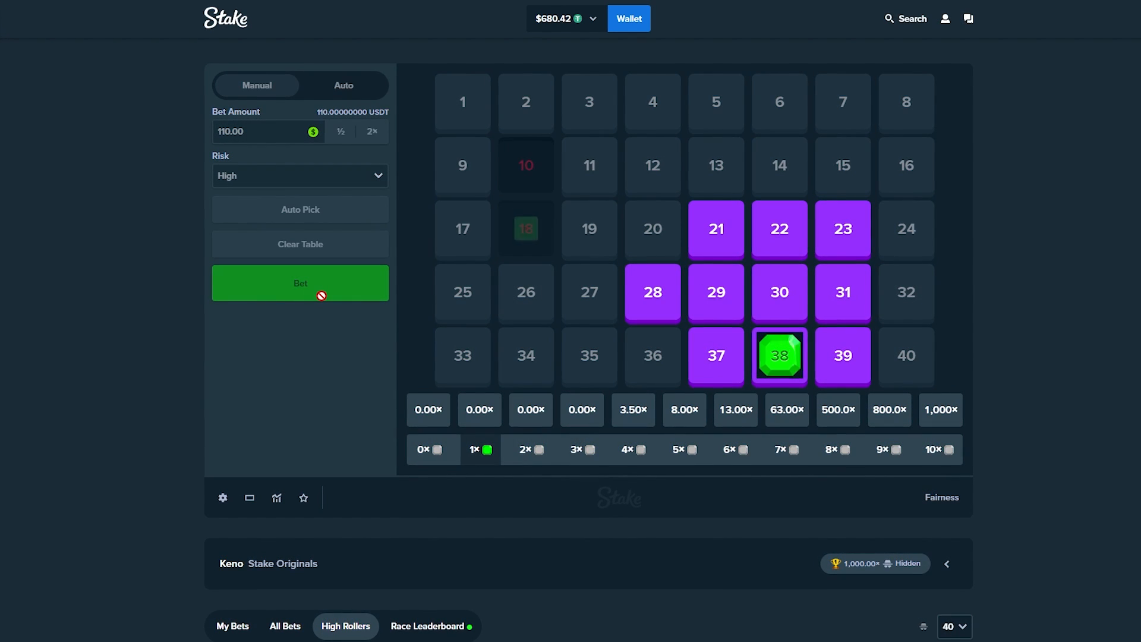
{"action": "left_click", "coordinate": [299, 283]}
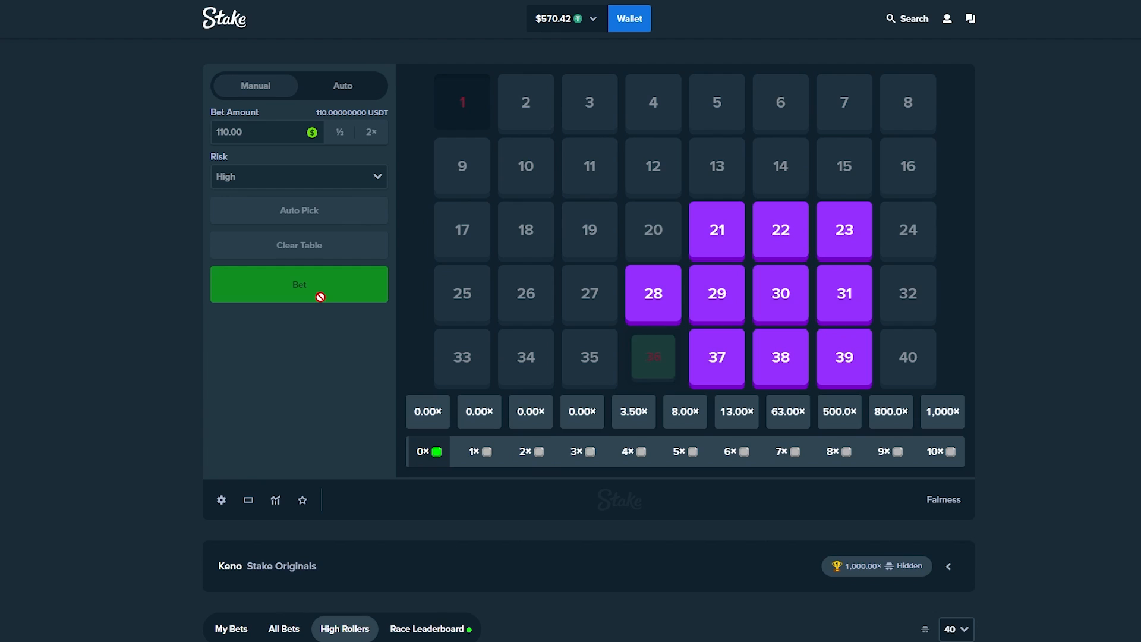
{"action": "left_click", "coordinate": [298, 284]}
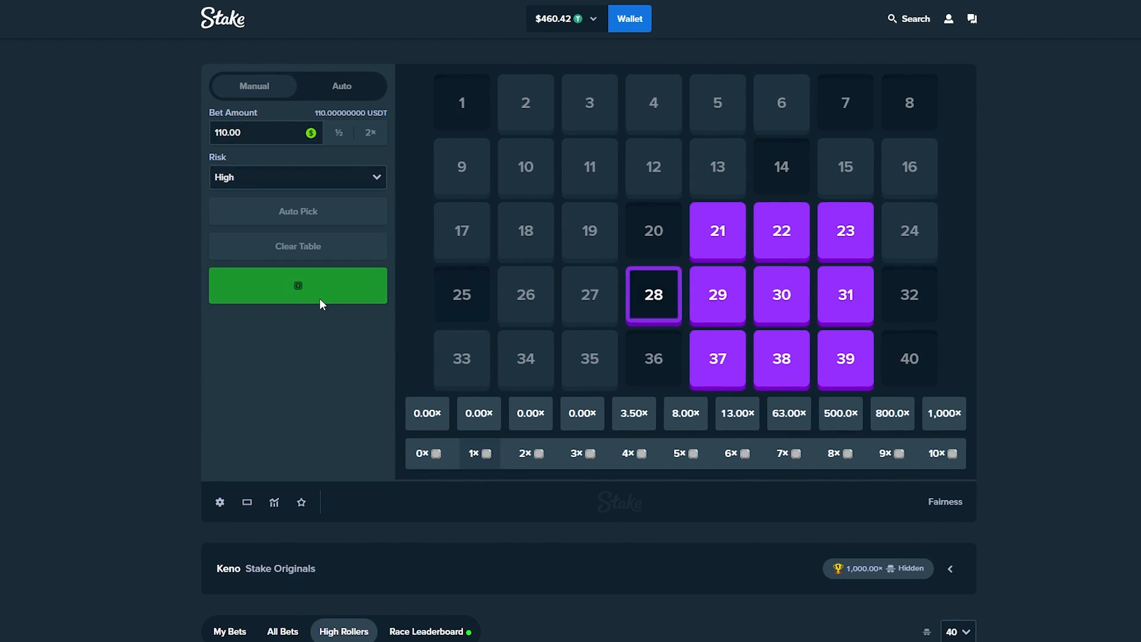
{"action": "left_click", "coordinate": [297, 286]}
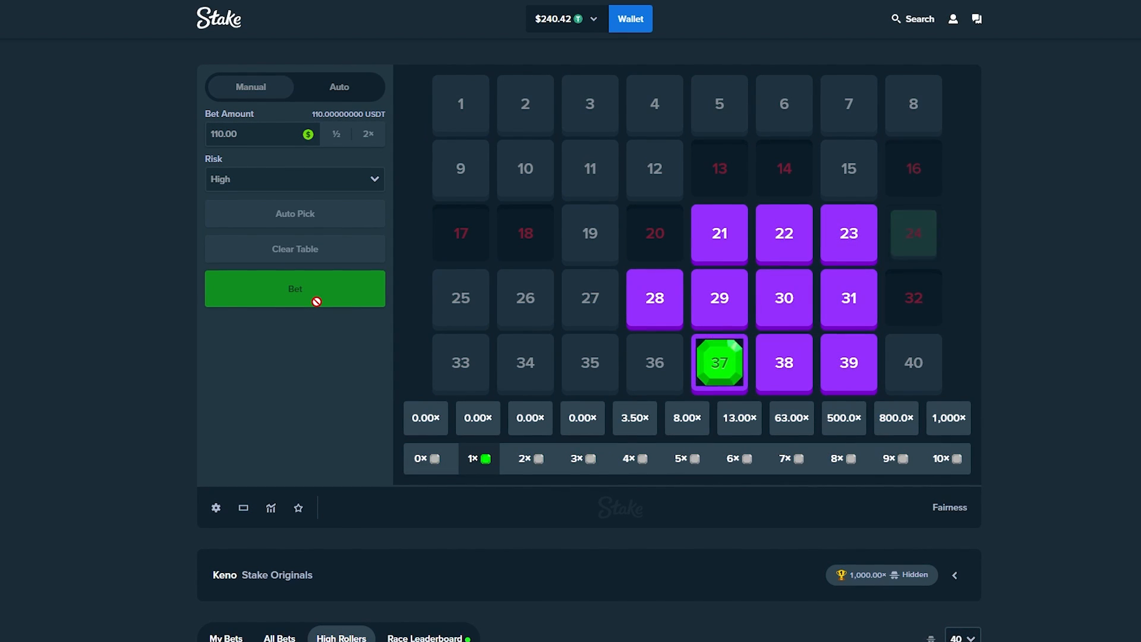
Play the last $110 rounds and stake the remaining $20.42 on the same numbers
{"action": "left_click", "coordinate": [294, 289]}
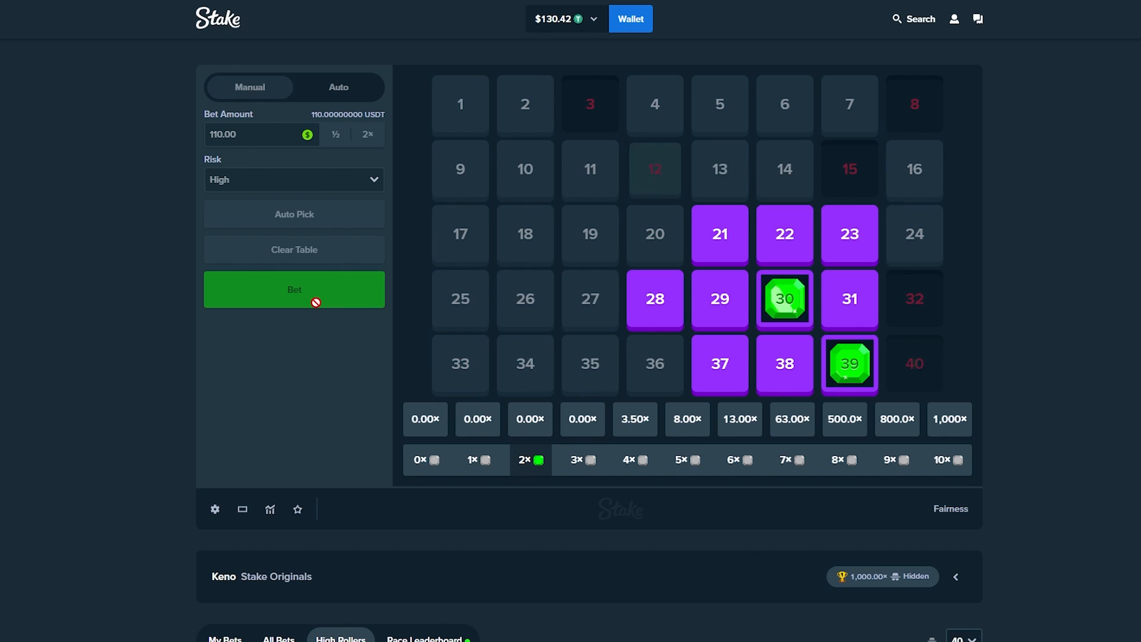
{"action": "left_click", "coordinate": [293, 289]}
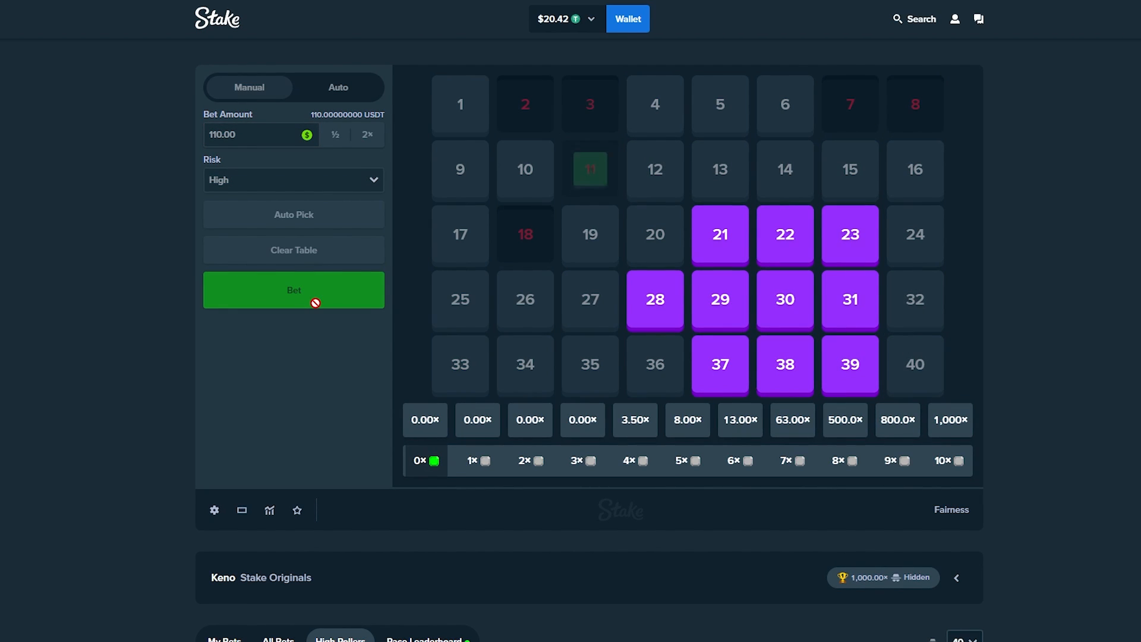
{"action": "left_click", "coordinate": [292, 290]}
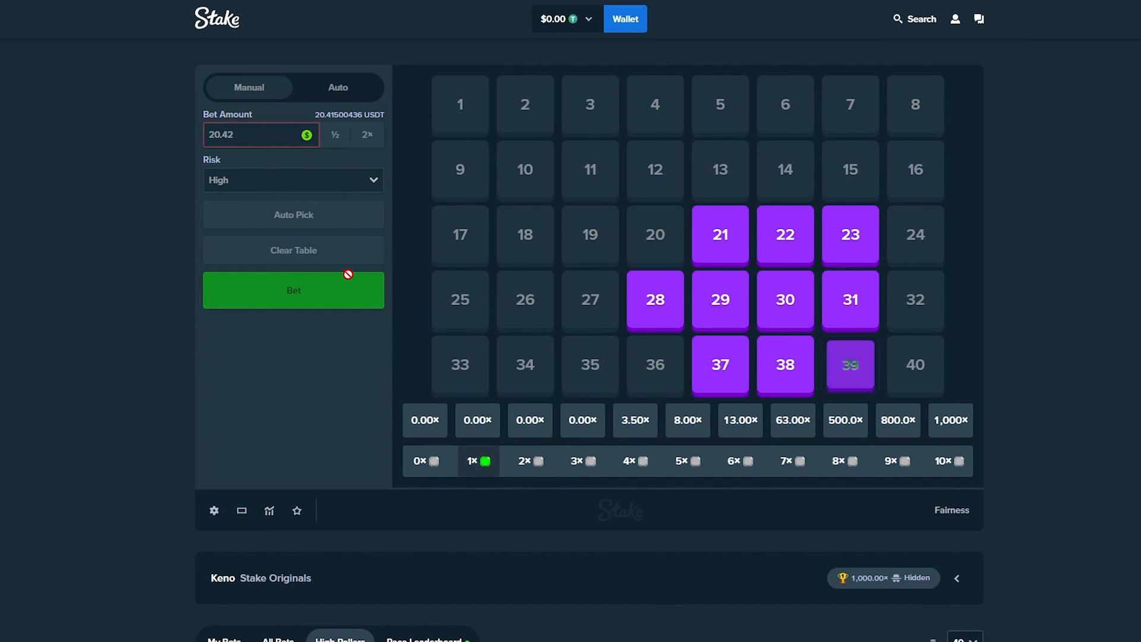
Run $100 high-risk rounds on the same ten numbers from the Litecoin balance, reaching $1,311.60
{"action": "left_click", "coordinate": [564, 19]}
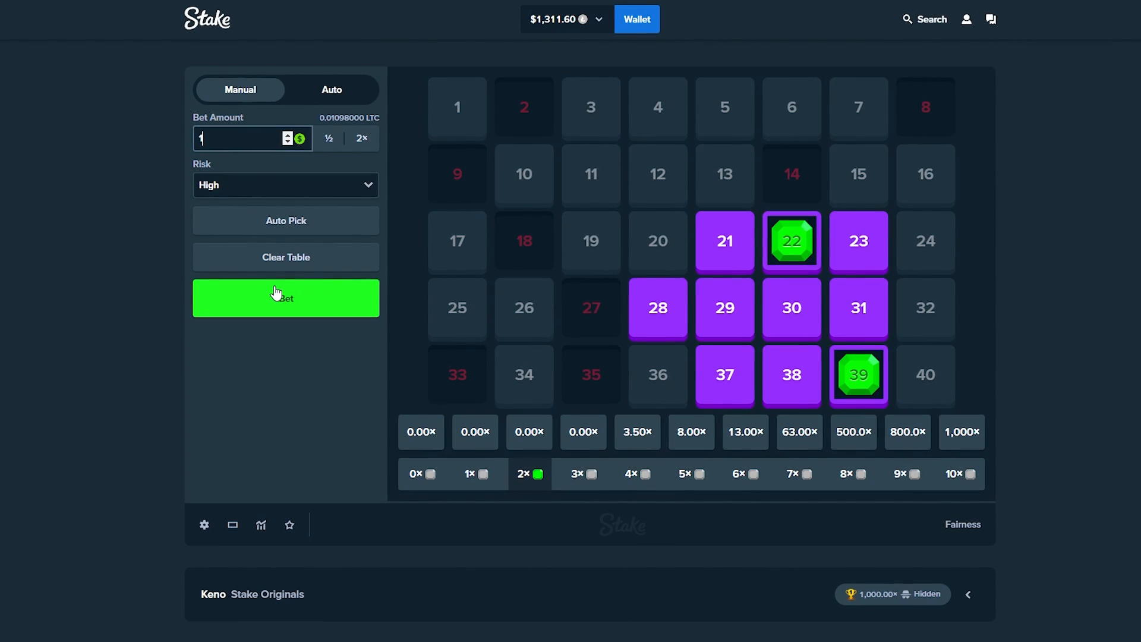
{"action": "left_click", "coordinate": [285, 297]}
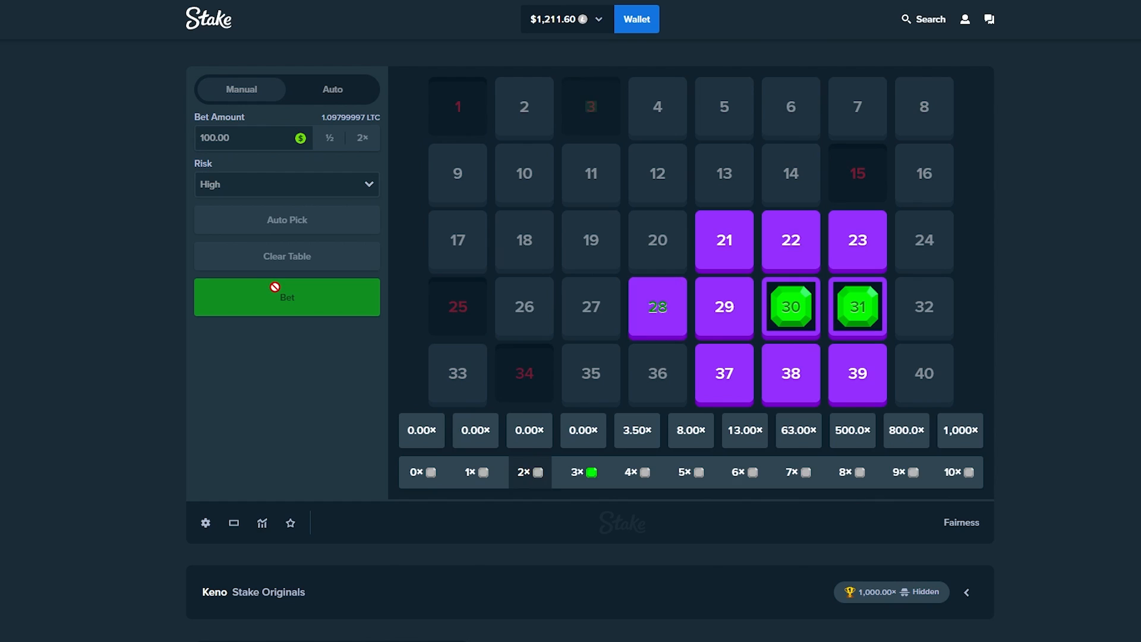
{"action": "left_click", "coordinate": [287, 296]}
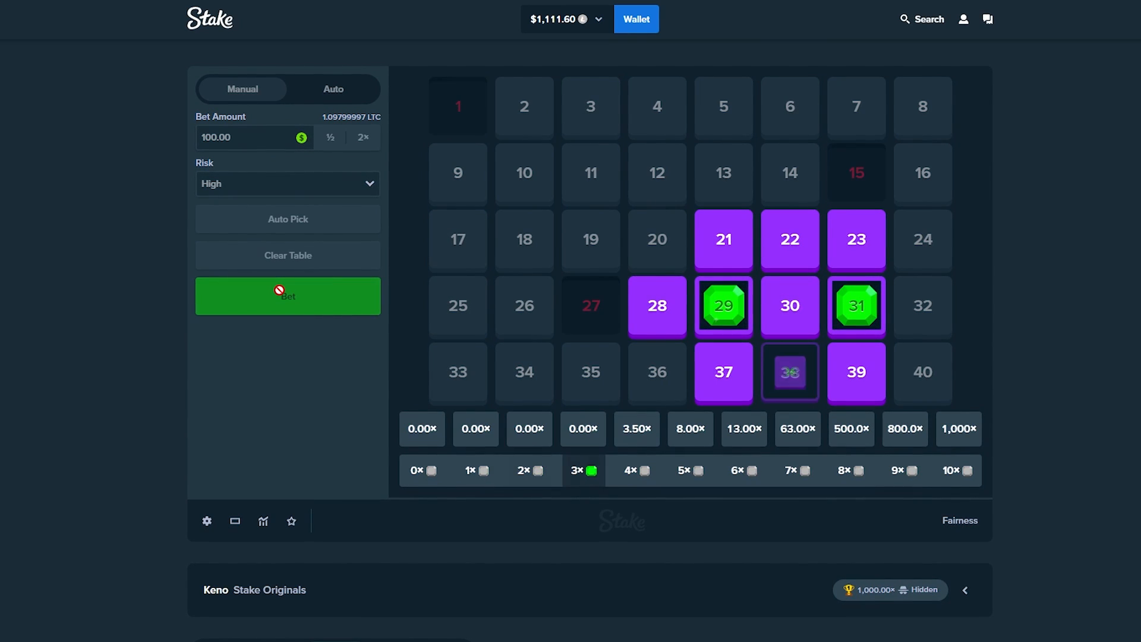
{"action": "left_click", "coordinate": [287, 294]}
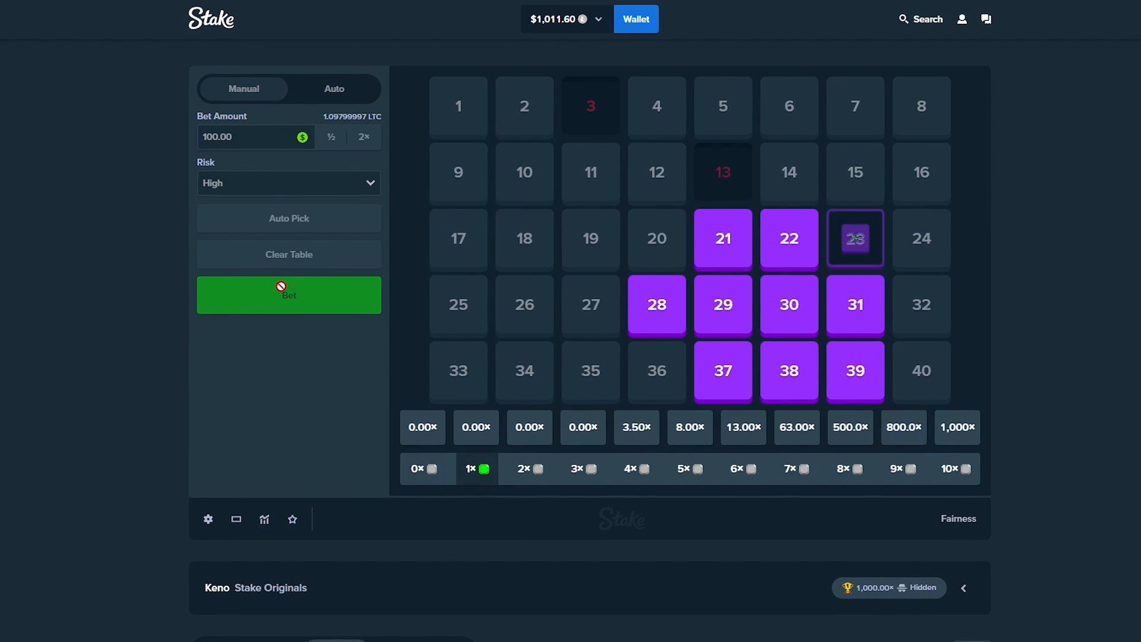
{"action": "left_click", "coordinate": [289, 294]}
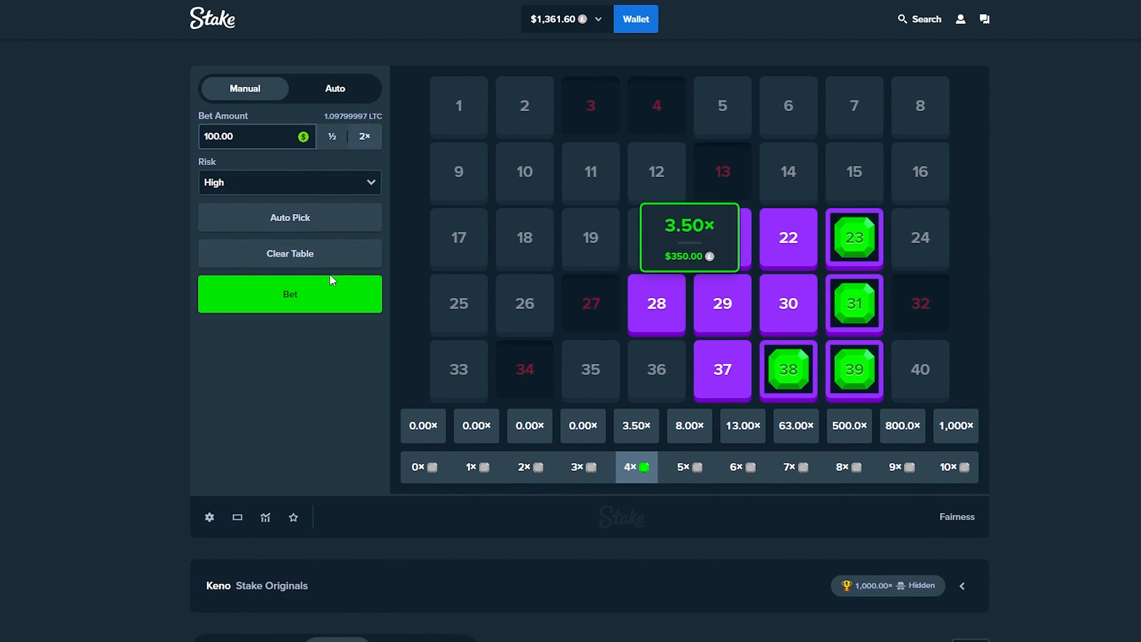
{"action": "left_click", "coordinate": [290, 293]}
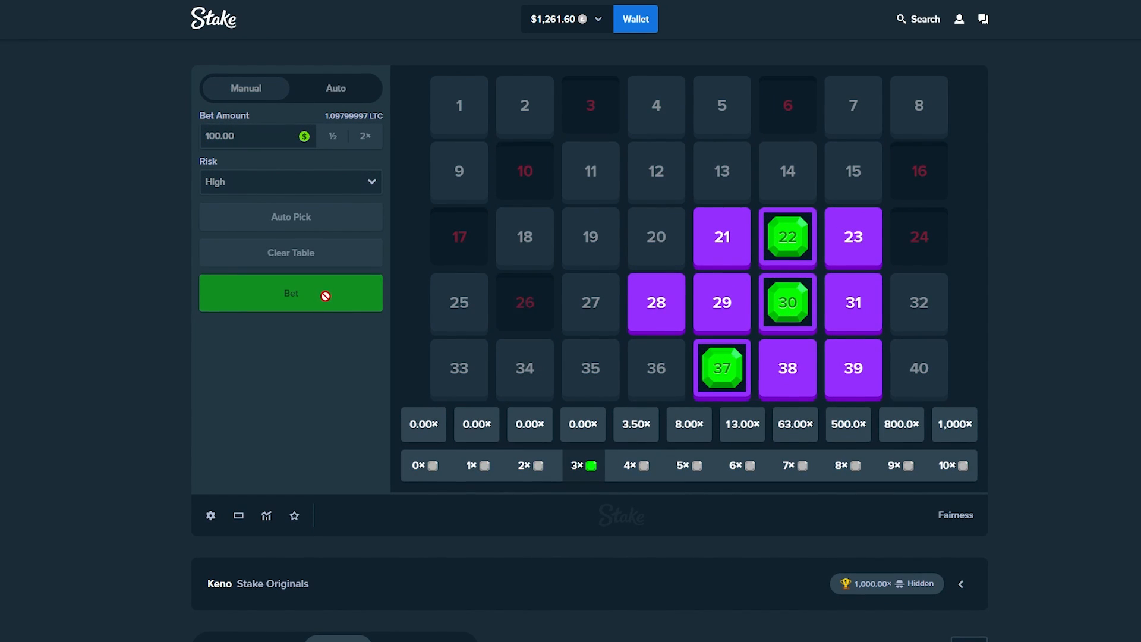
{"action": "left_click", "coordinate": [290, 292]}
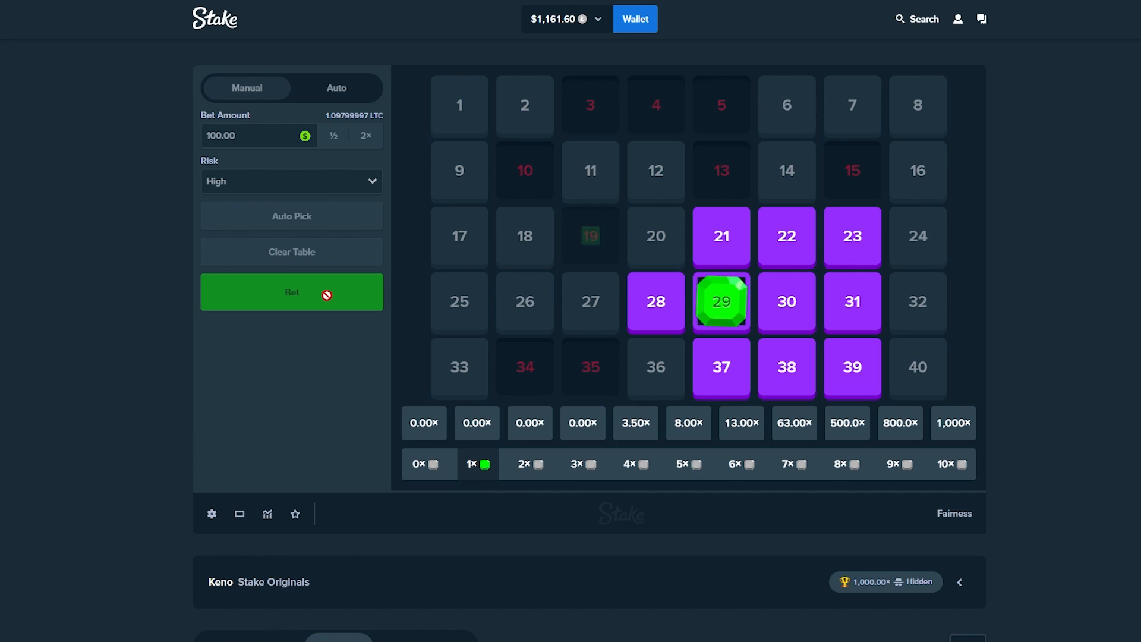
{"action": "left_click", "coordinate": [291, 292]}
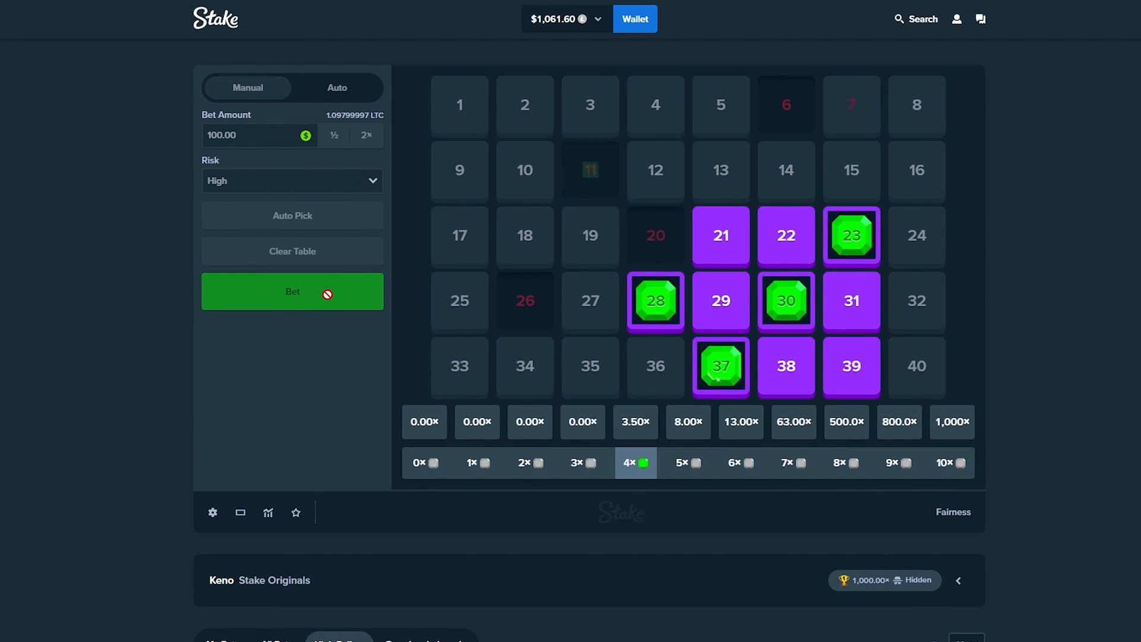
{"action": "left_click", "coordinate": [292, 291]}
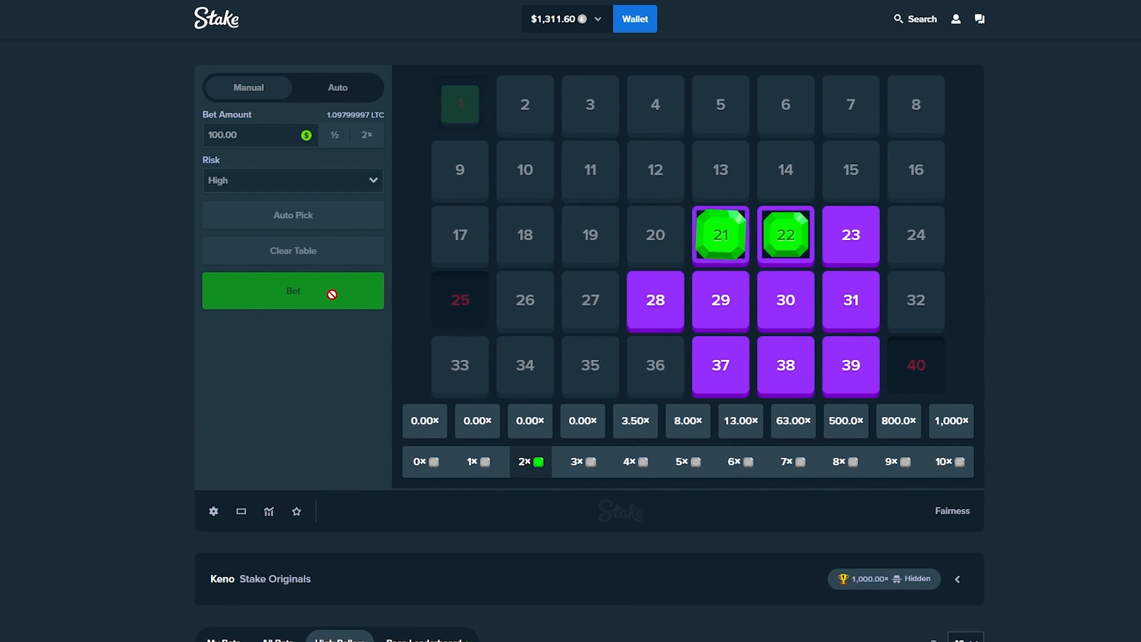
Start a run of $200 high-risk rounds on the same ten numbers
{"action": "left_click", "coordinate": [292, 290]}
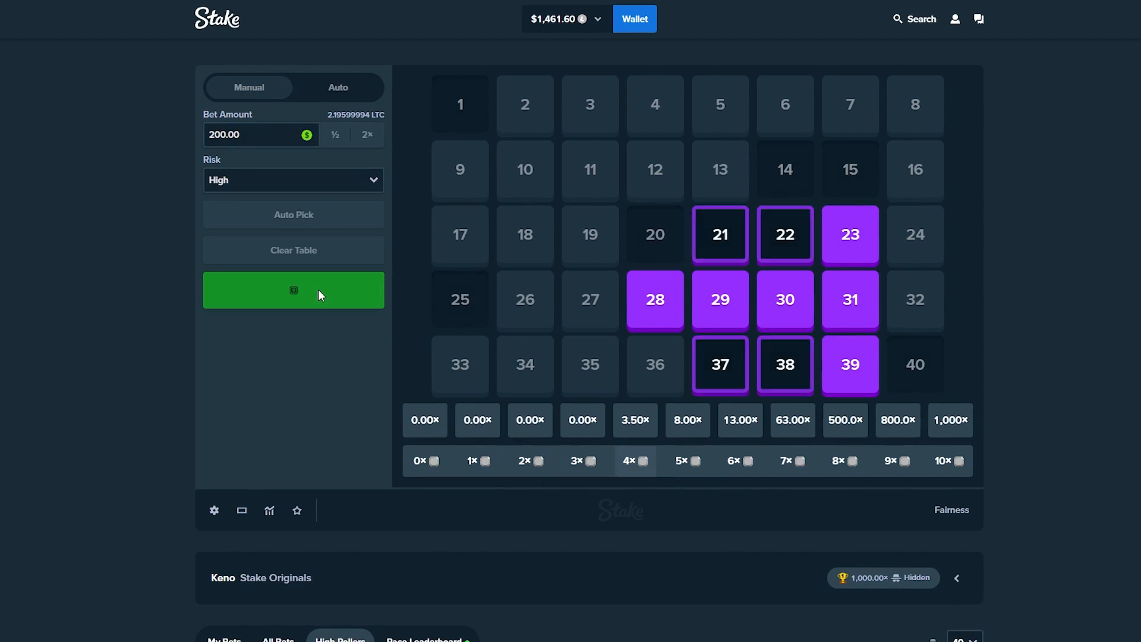
{"action": "left_click", "coordinate": [293, 290]}
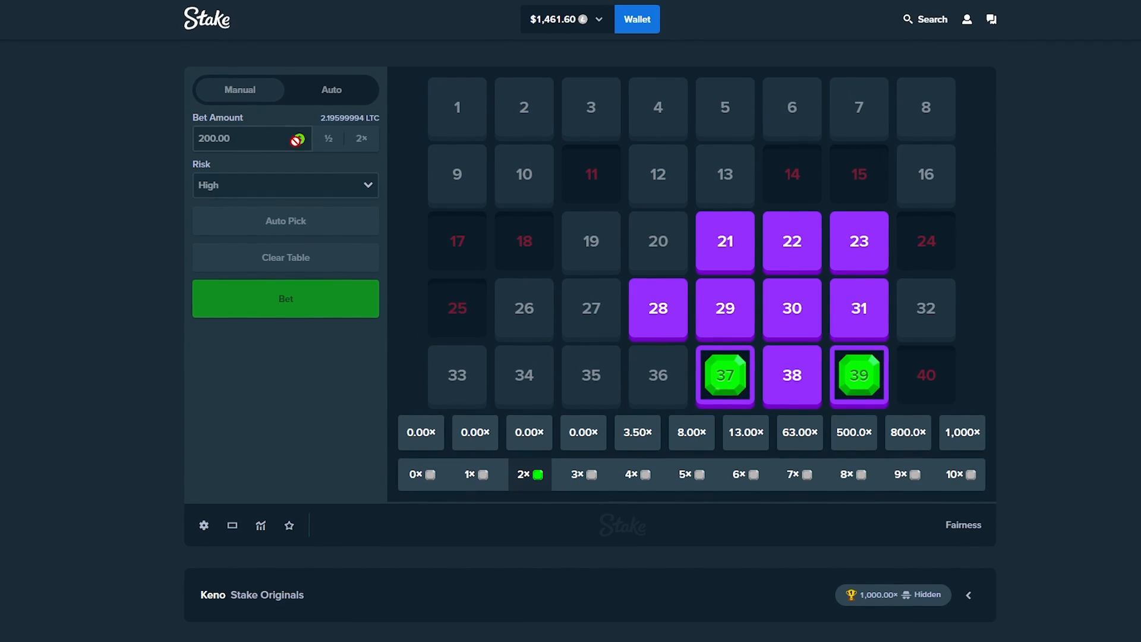
{"action": "left_click", "coordinate": [284, 298]}
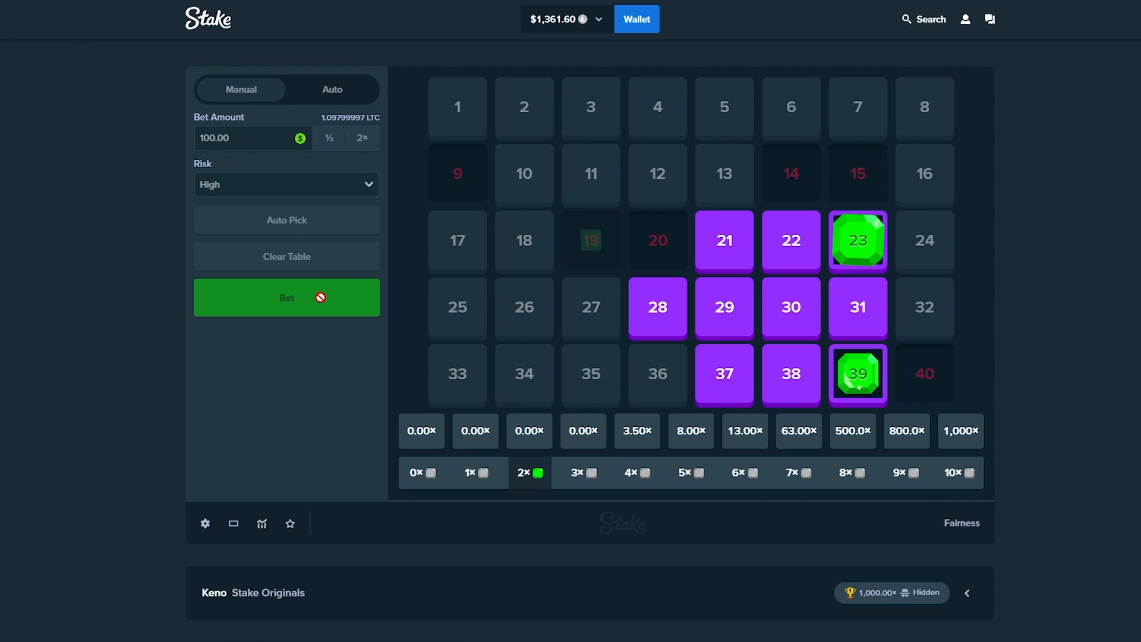
{"action": "left_click", "coordinate": [286, 297]}
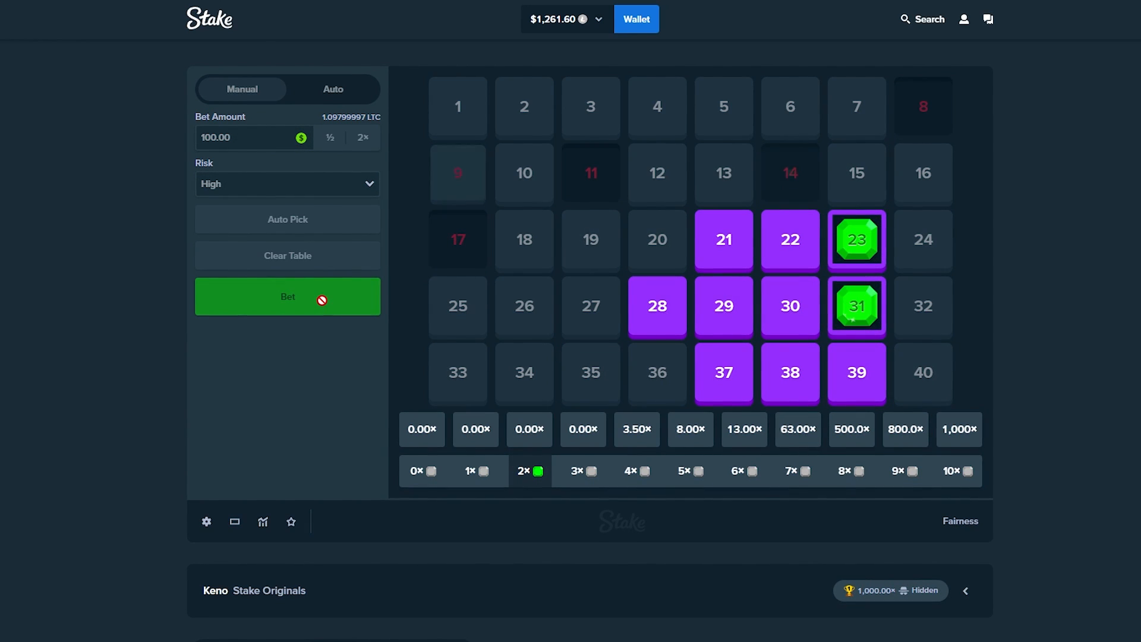
{"action": "left_click", "coordinate": [287, 296]}
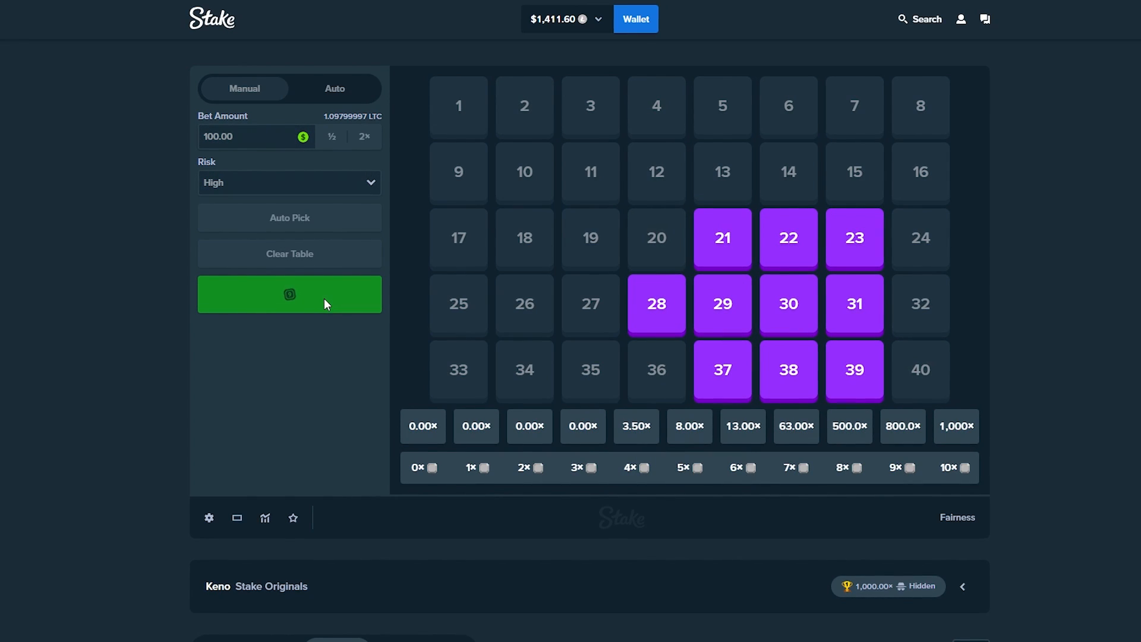
{"action": "left_click", "coordinate": [289, 293]}
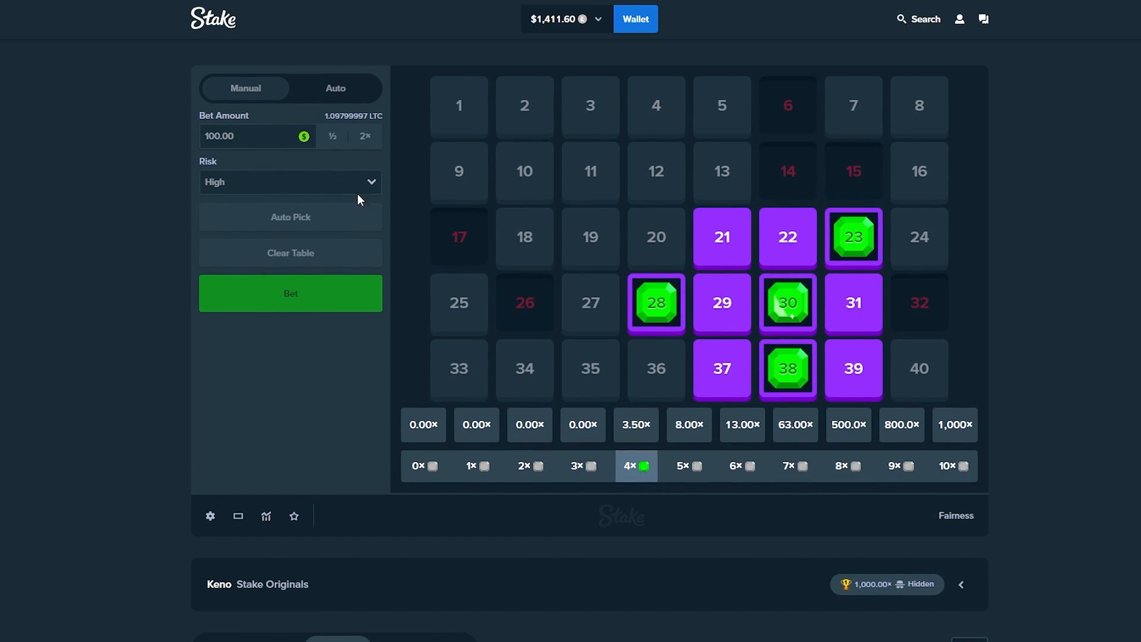
{"action": "left_click", "coordinate": [290, 293]}
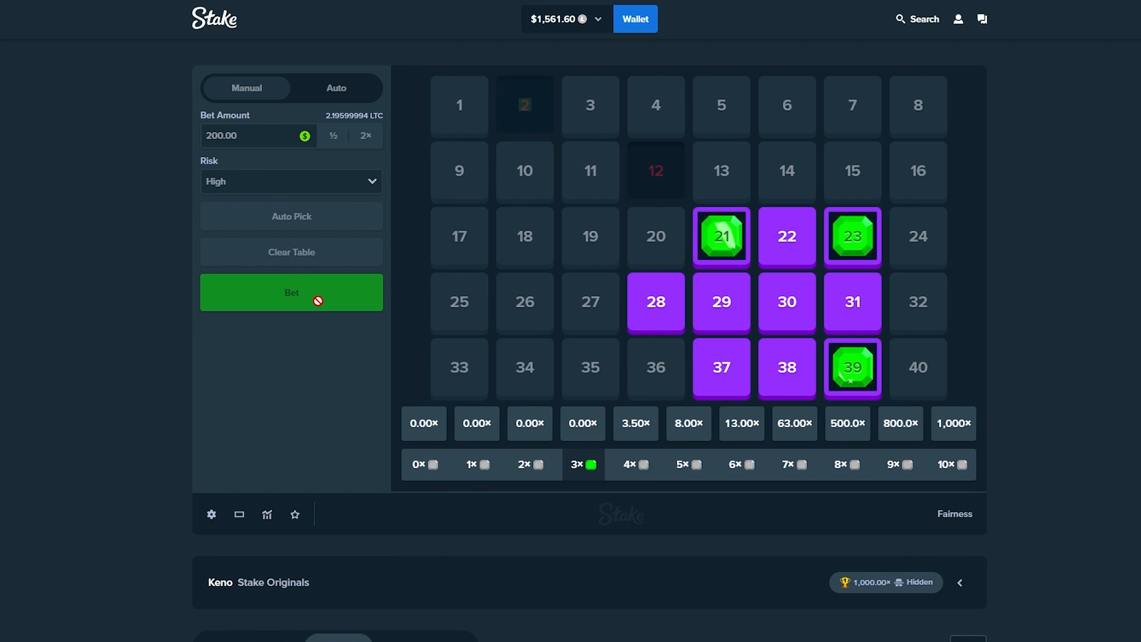
{"action": "left_click", "coordinate": [291, 291]}
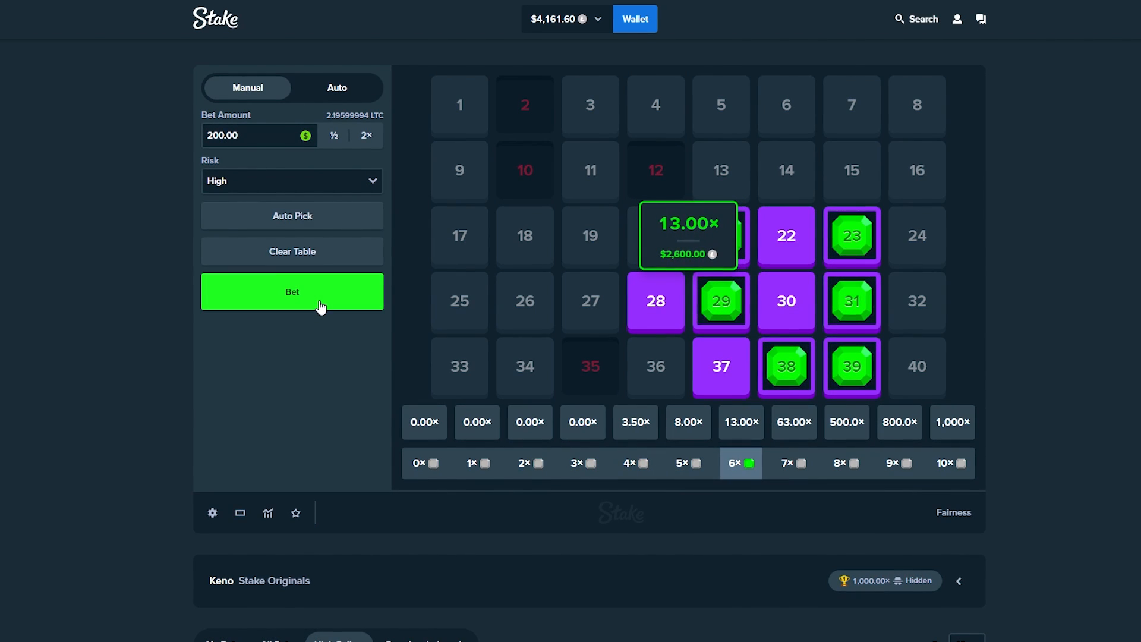
{"action": "left_click", "coordinate": [292, 292]}
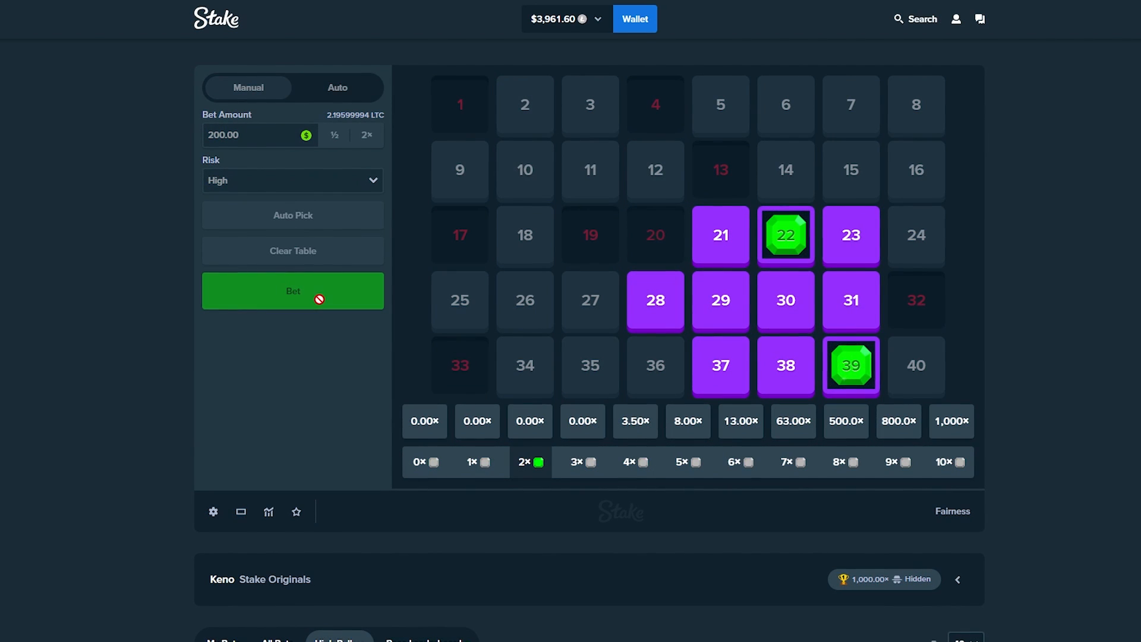
{"action": "left_click", "coordinate": [293, 290]}
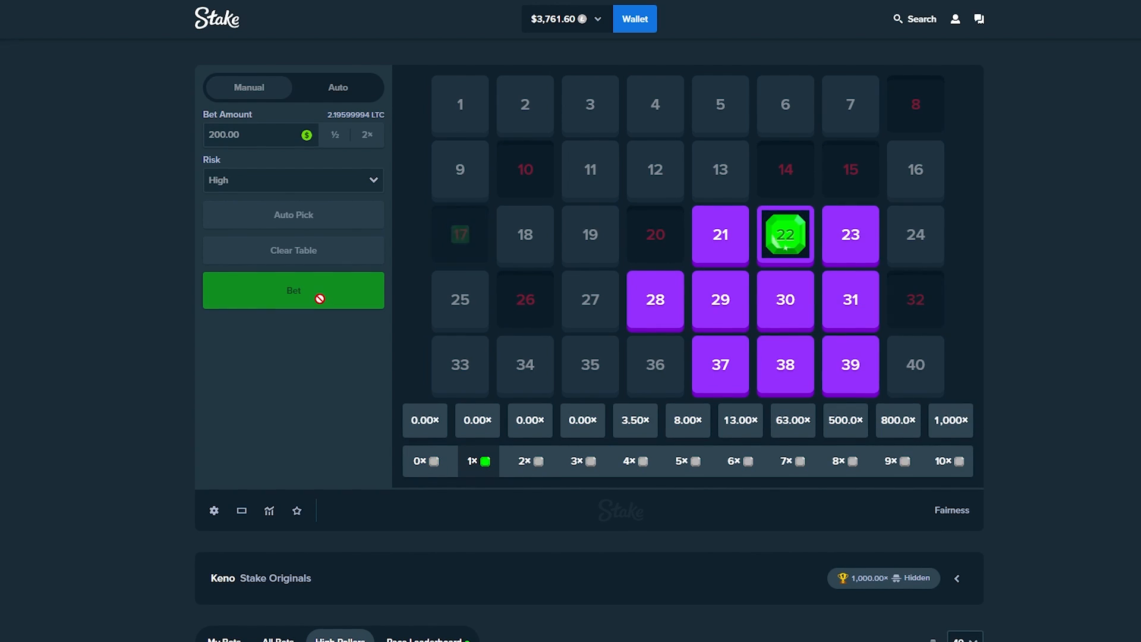
{"action": "left_click", "coordinate": [292, 289]}
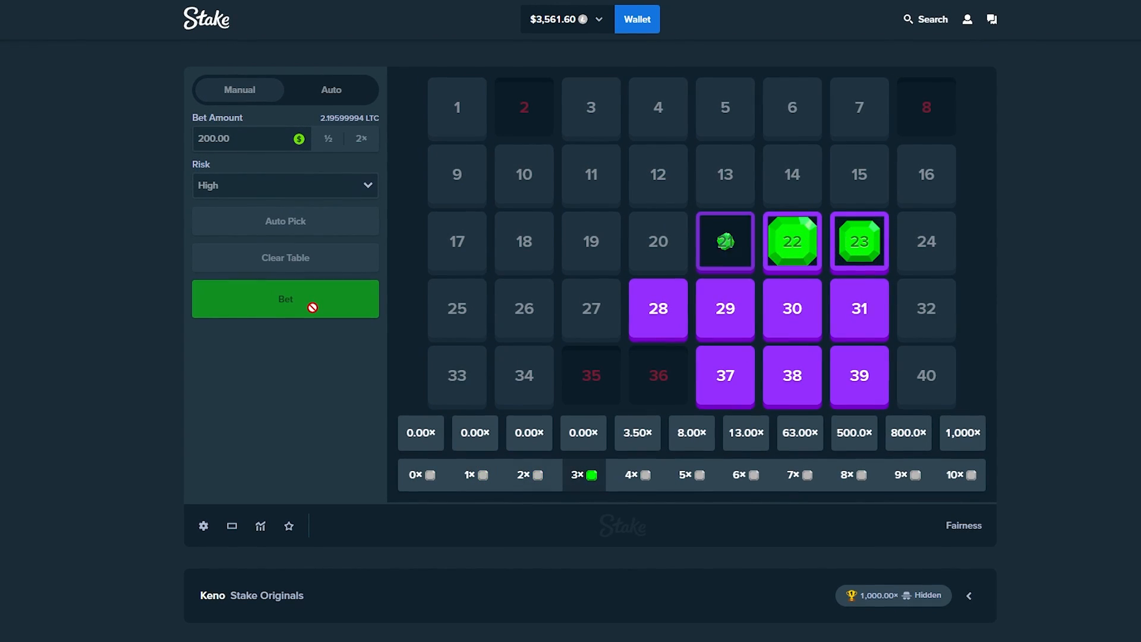
Continue the $200 high-risk rounds on the ten numbers through a mid-run stake adjustment
{"action": "left_click", "coordinate": [284, 298]}
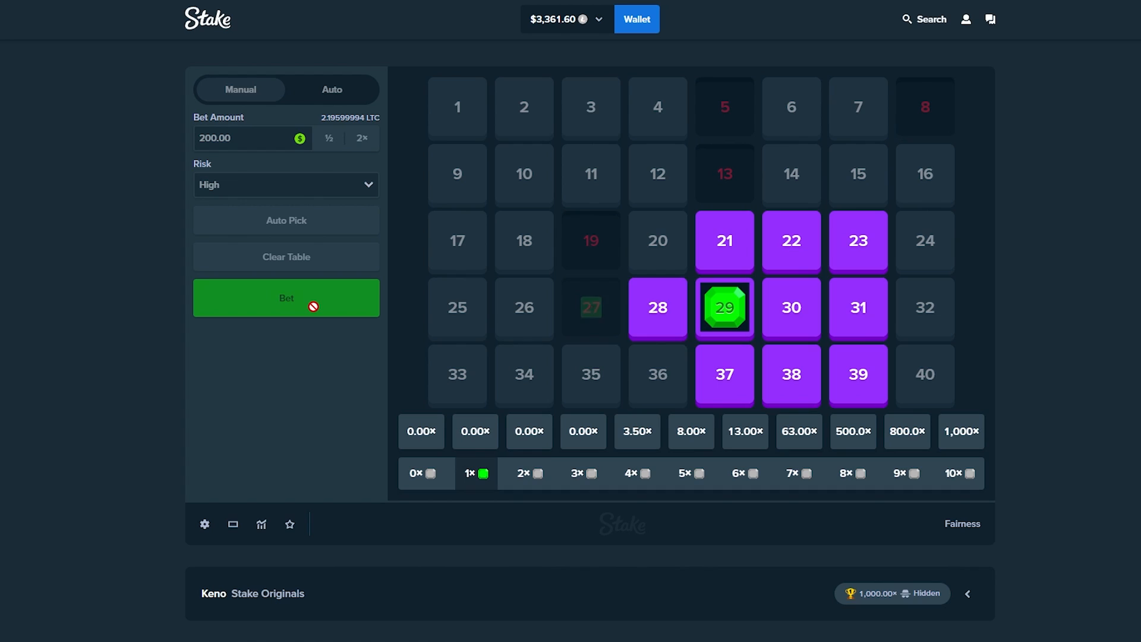
{"action": "left_click", "coordinate": [286, 297]}
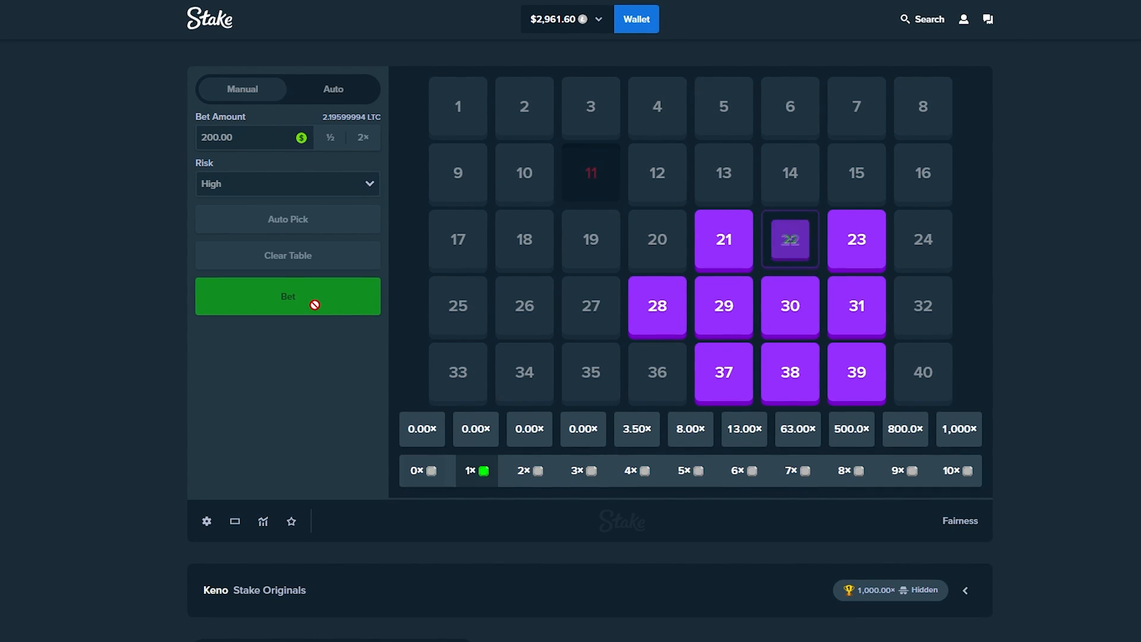
{"action": "left_click", "coordinate": [288, 296]}
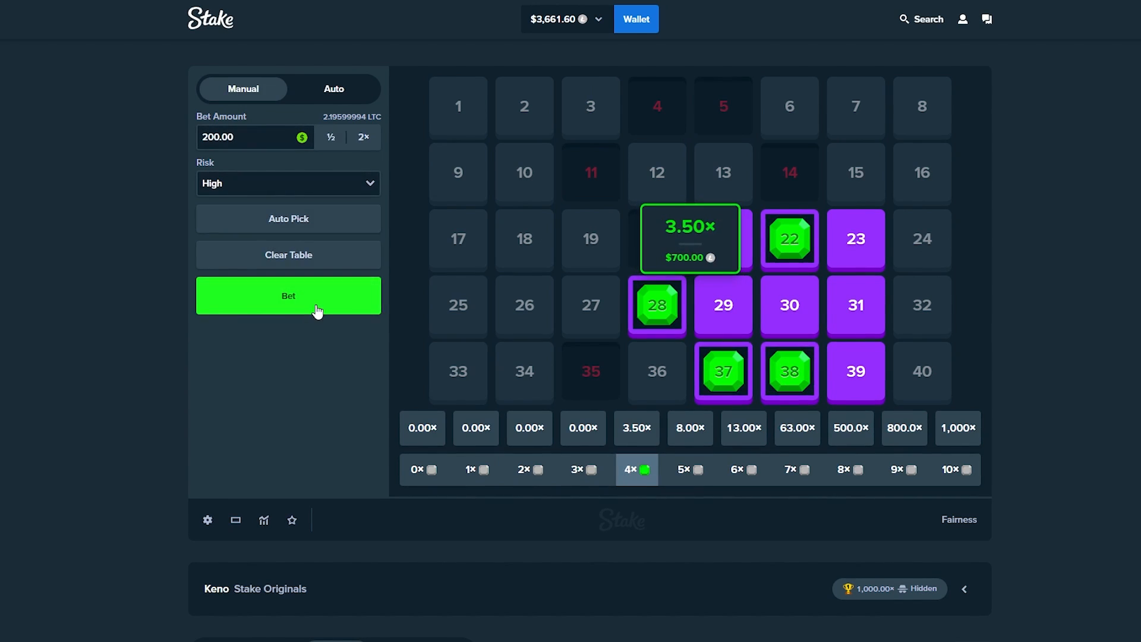
{"action": "left_click", "coordinate": [288, 295]}
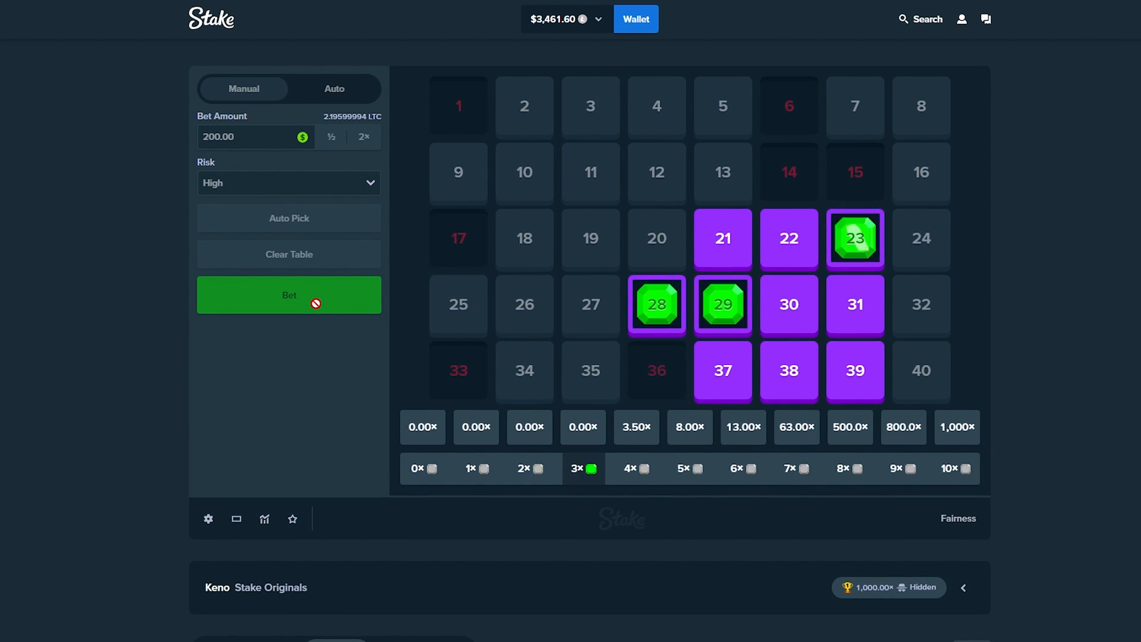
{"action": "left_click", "coordinate": [288, 294]}
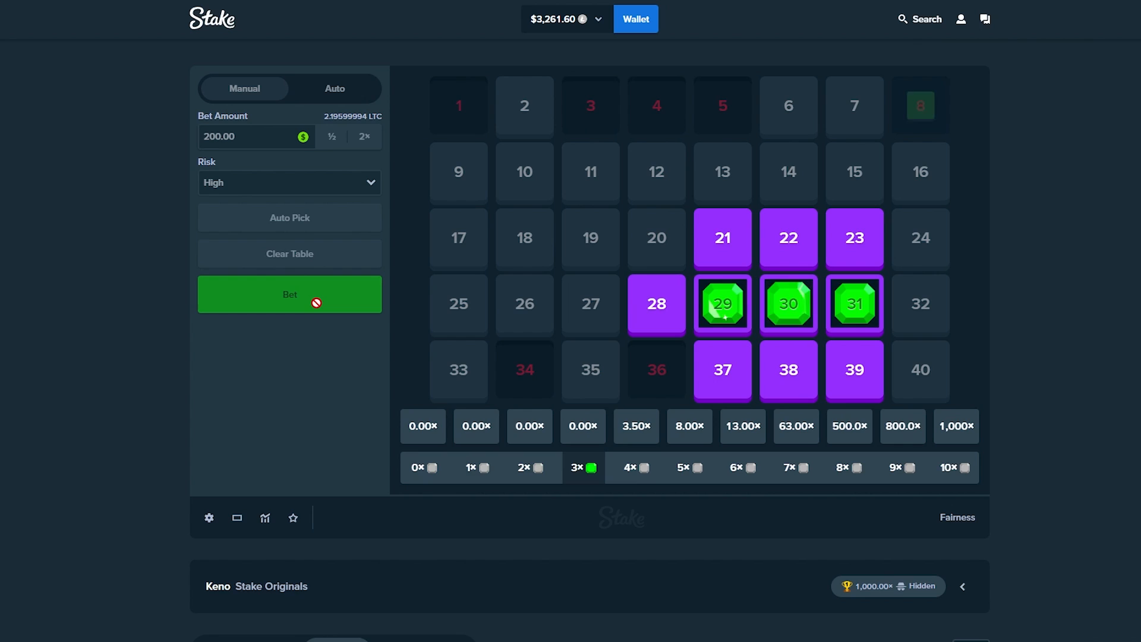
{"action": "left_click", "coordinate": [288, 295]}
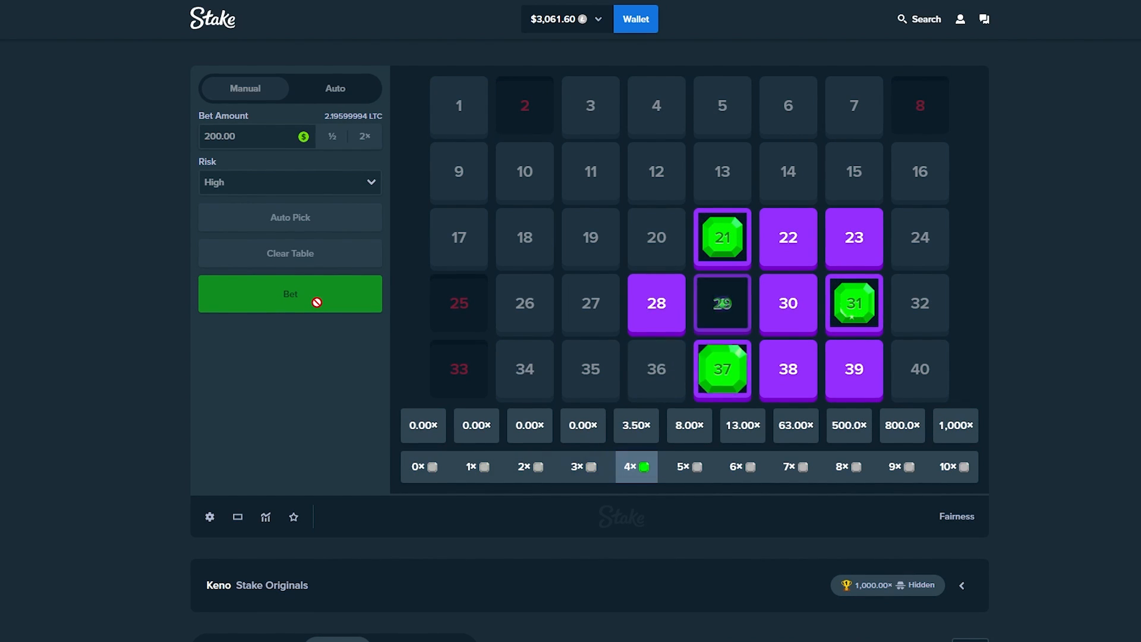
{"action": "left_click", "coordinate": [289, 294]}
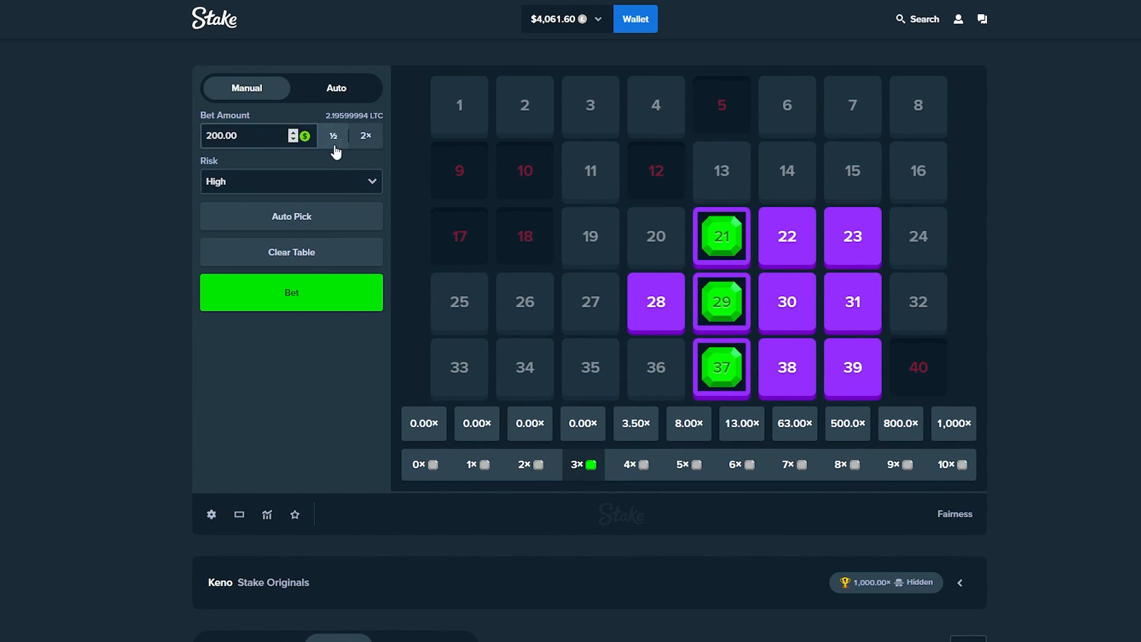
{"action": "left_click", "coordinate": [290, 292]}
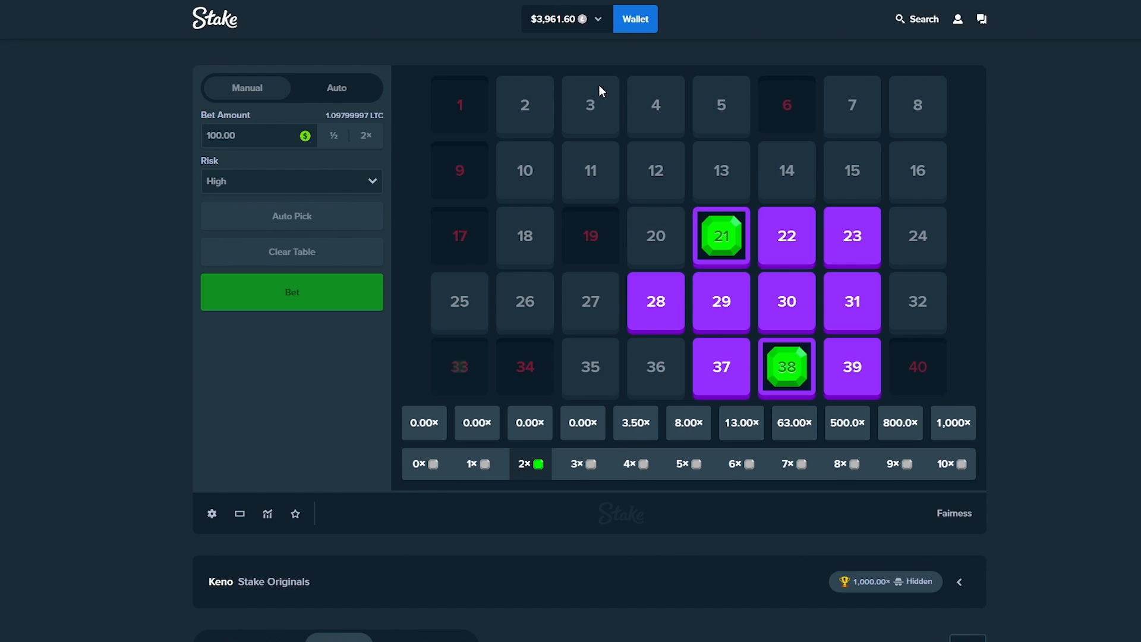
{"action": "left_click", "coordinate": [292, 292]}
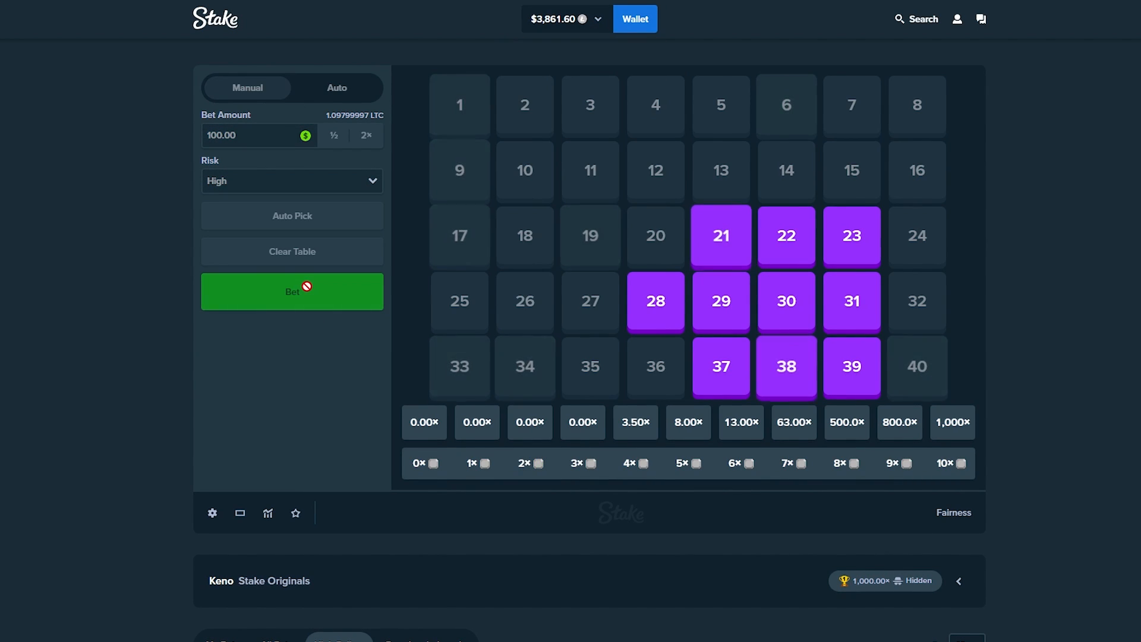
{"action": "left_click", "coordinate": [292, 291]}
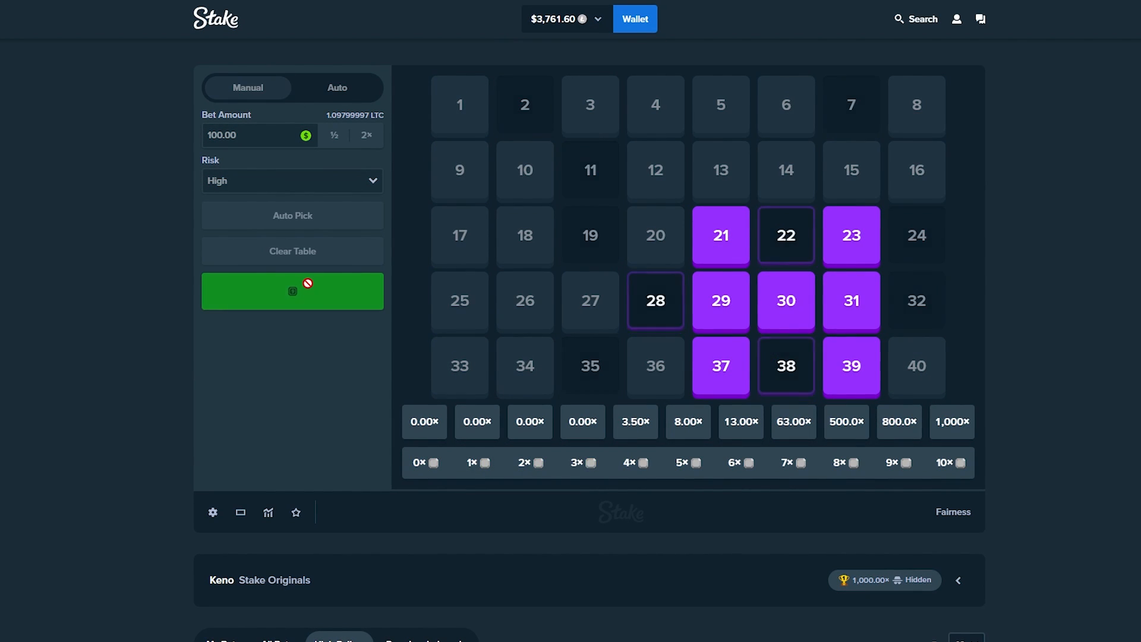
{"action": "left_click", "coordinate": [292, 291]}
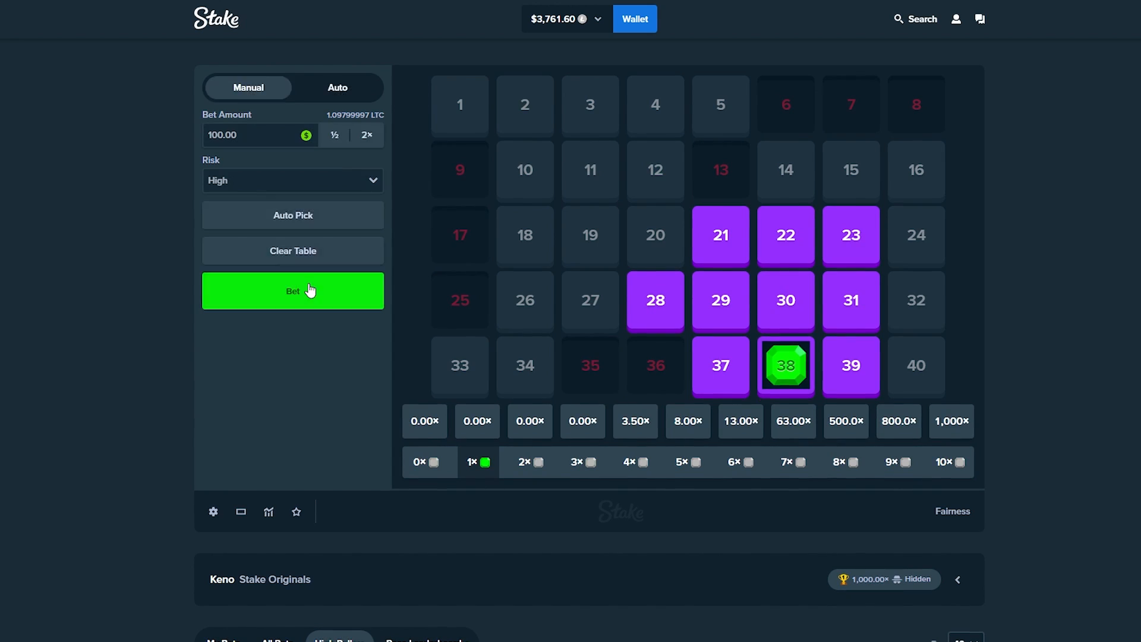
{"action": "left_click", "coordinate": [292, 291]}
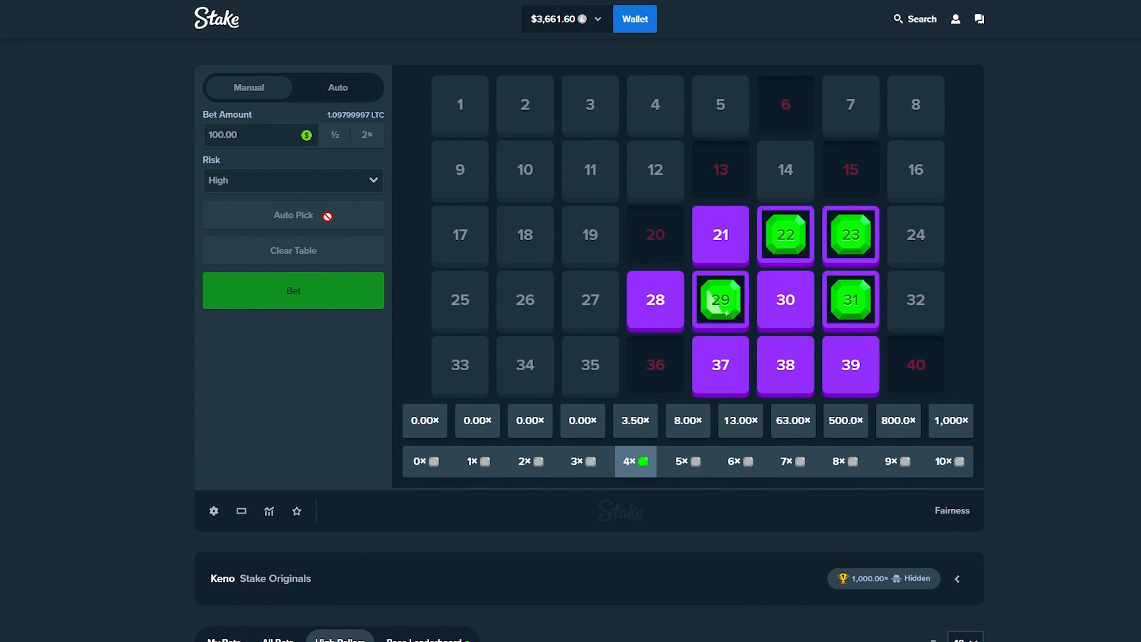
{"action": "left_click", "coordinate": [292, 289]}
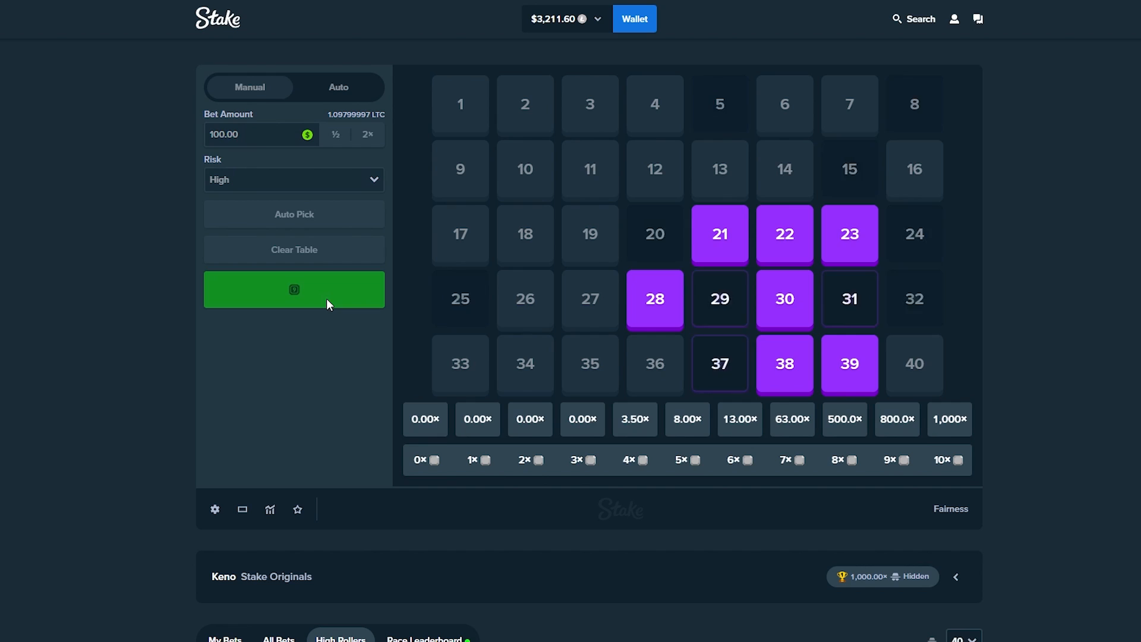
Keep betting $200 at high risk on the ten numbers until the balance reaches $4,211.60
{"action": "left_click", "coordinate": [293, 289]}
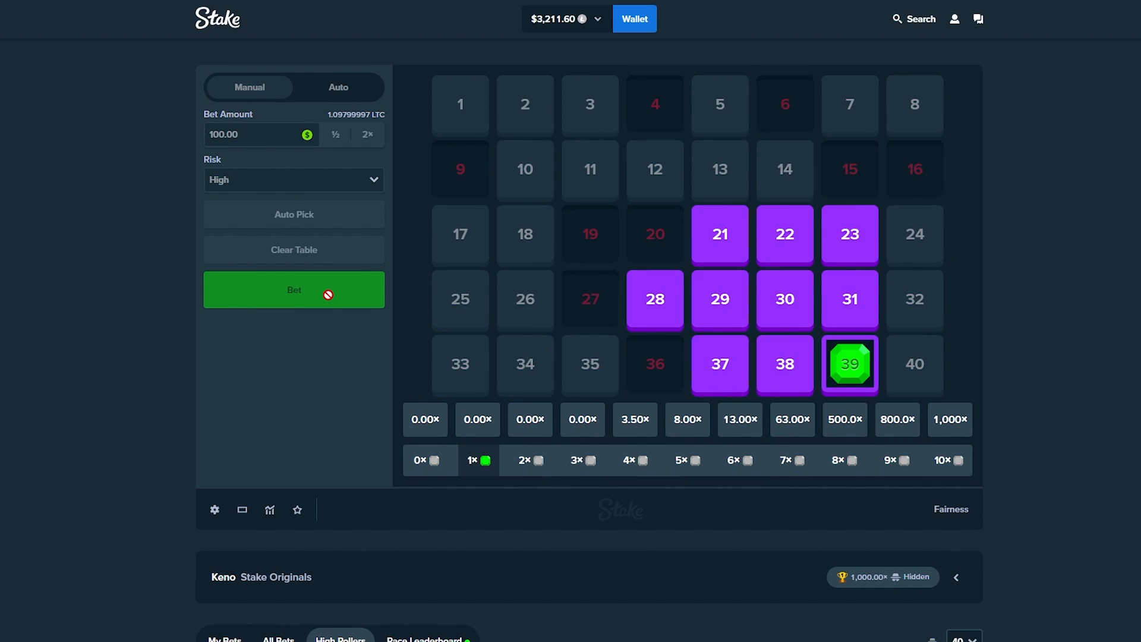
{"action": "left_click", "coordinate": [293, 290]}
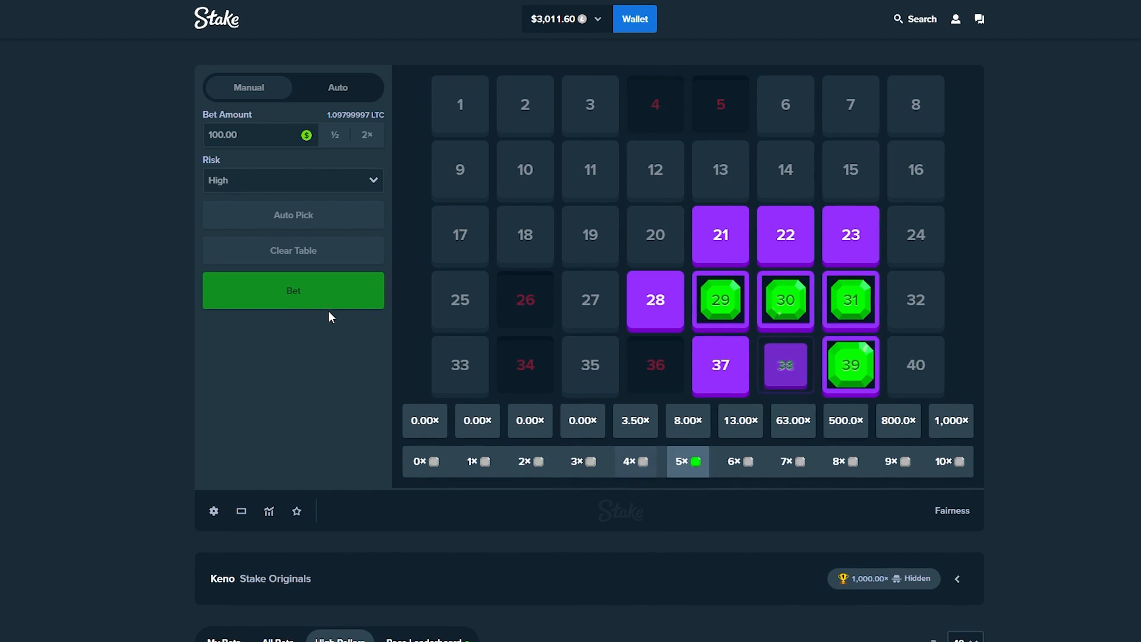
{"action": "left_click", "coordinate": [293, 290]}
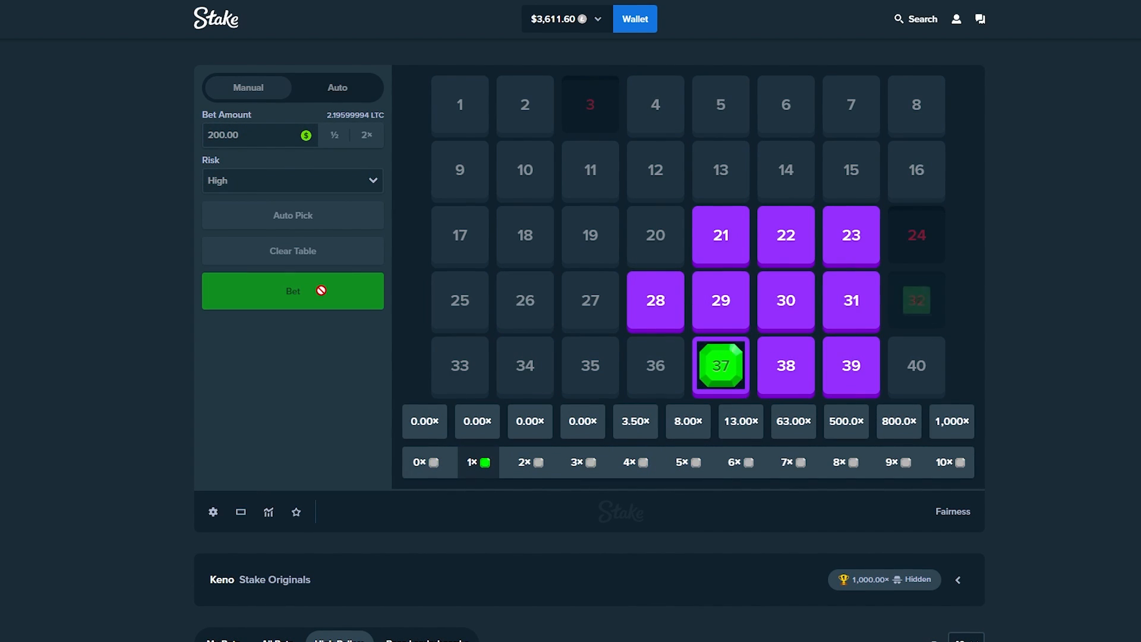
{"action": "left_click", "coordinate": [291, 291]}
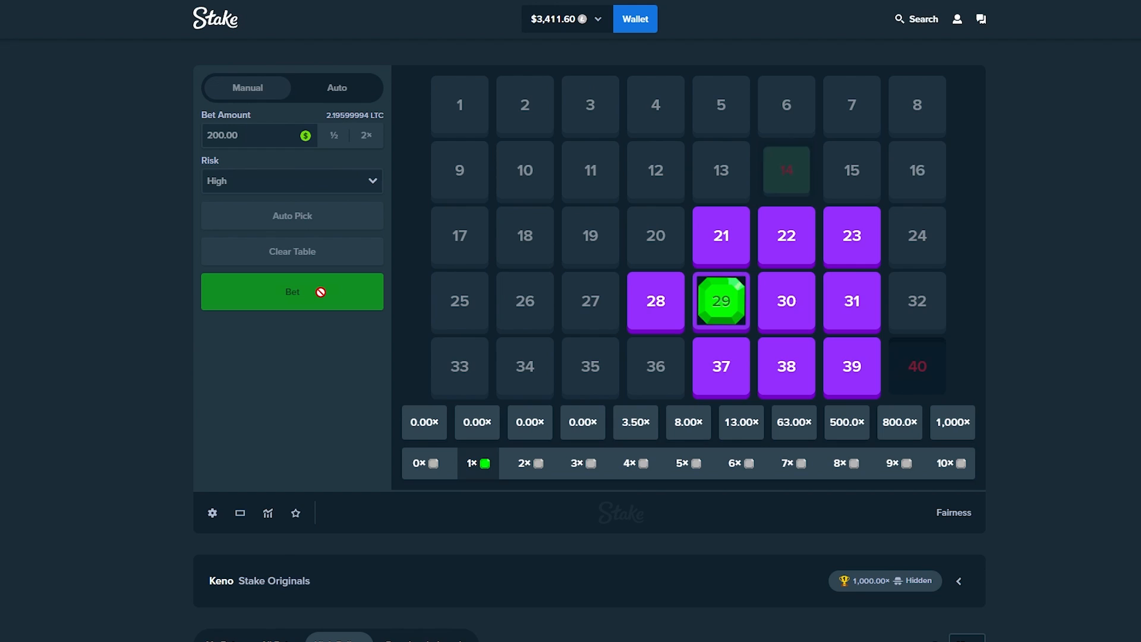
{"action": "left_click", "coordinate": [291, 291]}
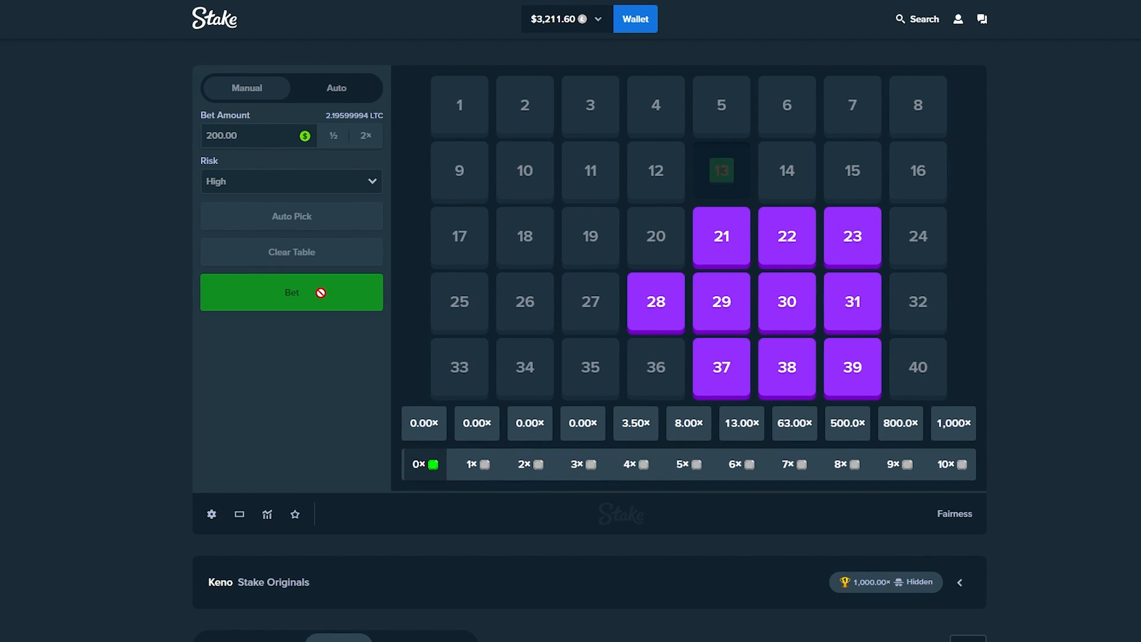
{"action": "left_click", "coordinate": [290, 292]}
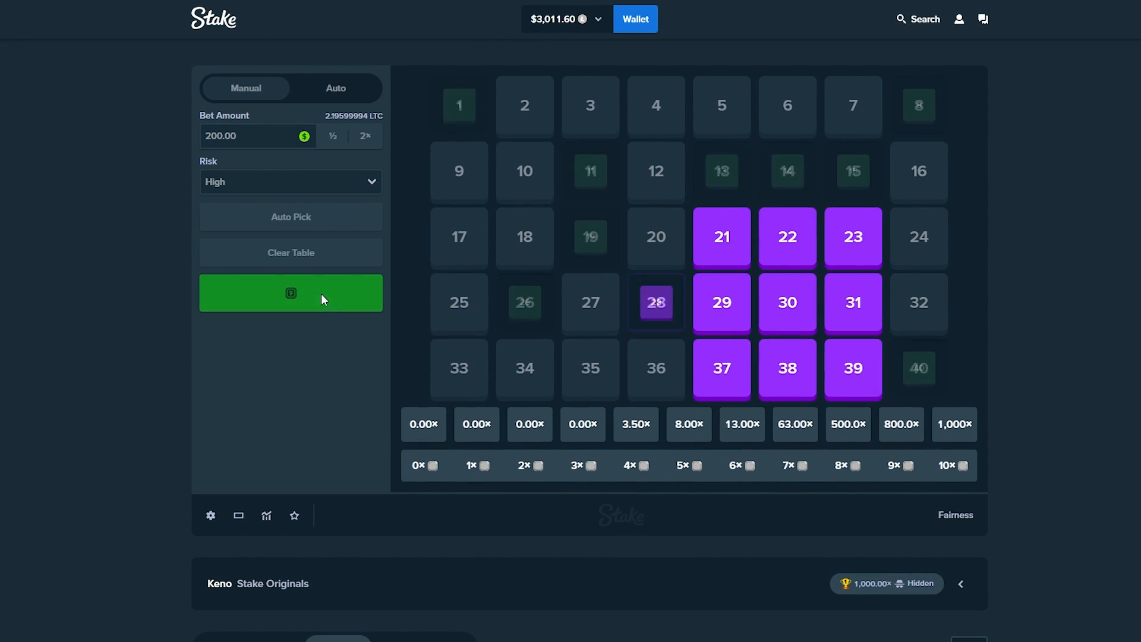
{"action": "left_click", "coordinate": [289, 293]}
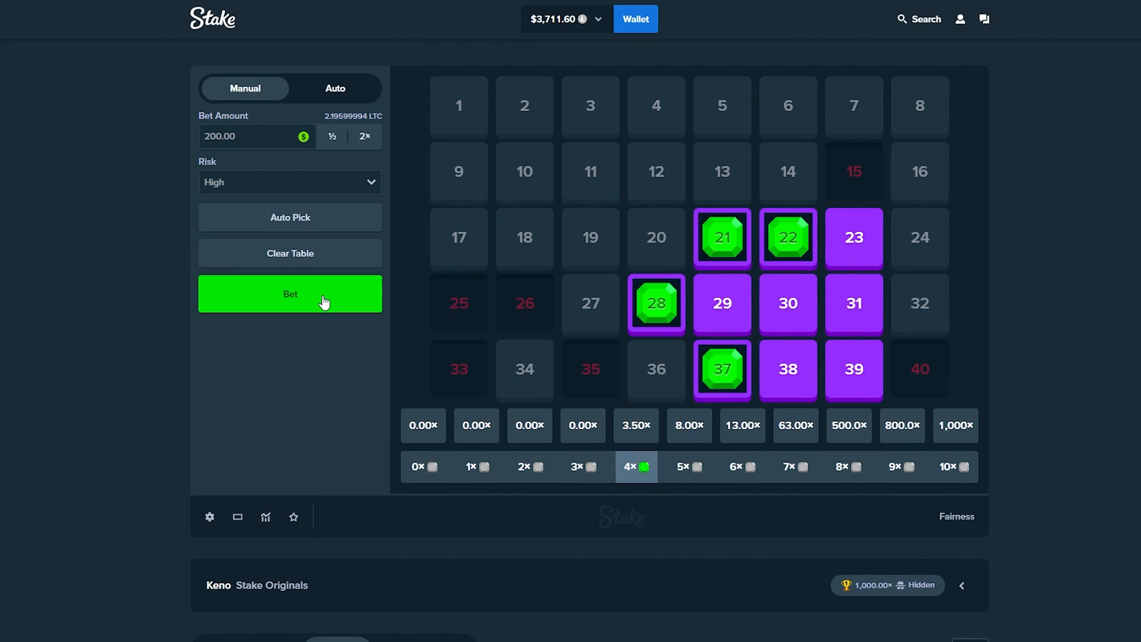
{"action": "left_click", "coordinate": [289, 294]}
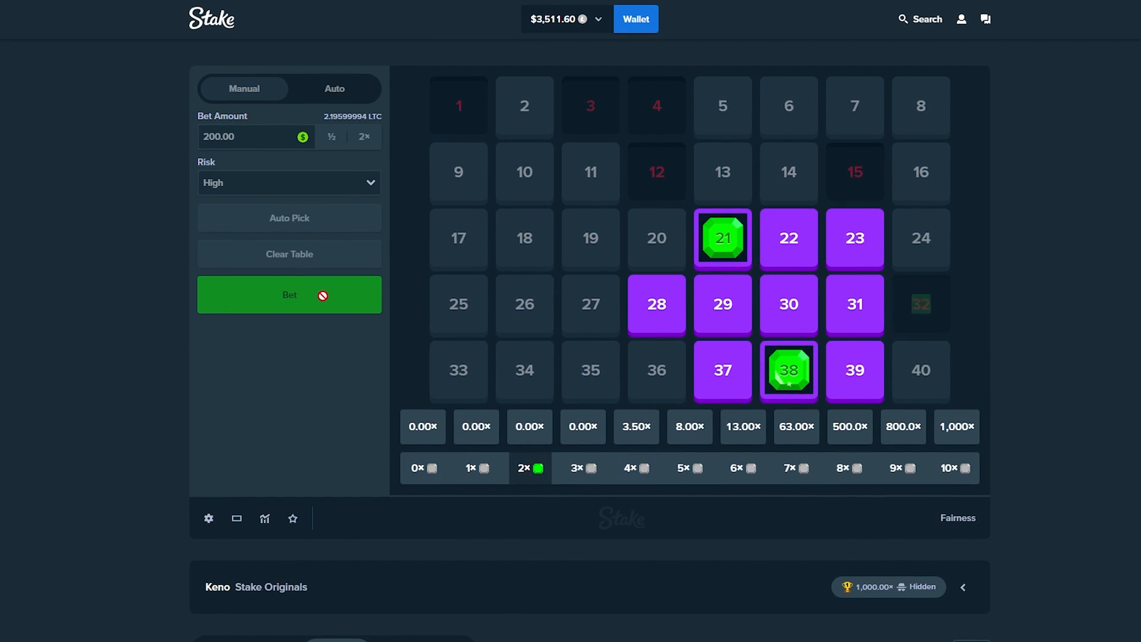
{"action": "left_click", "coordinate": [288, 295]}
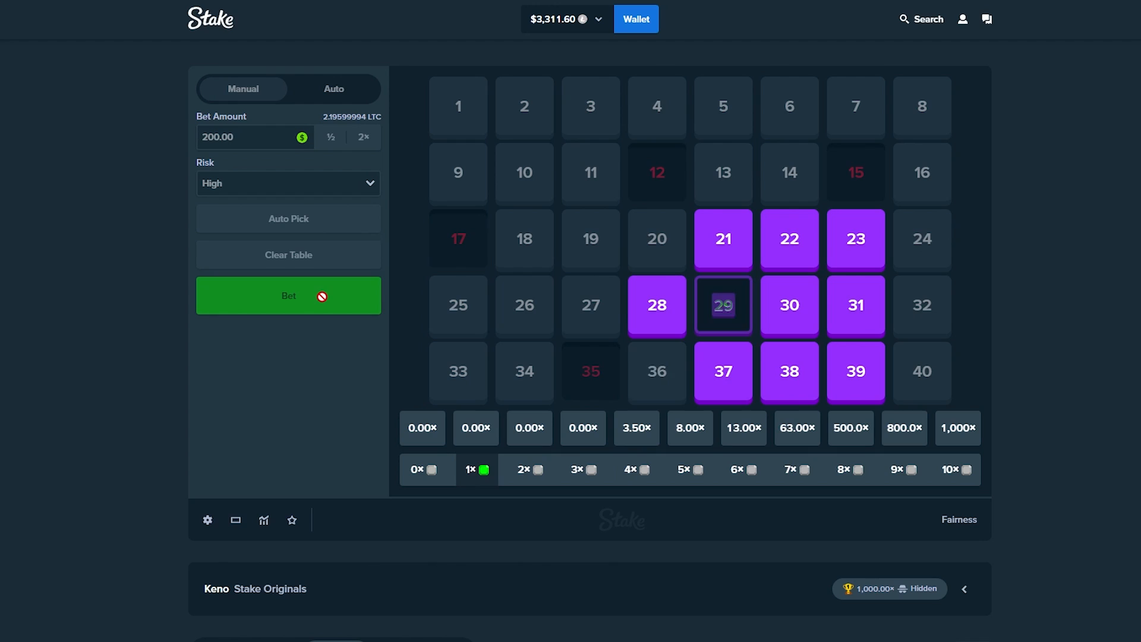
{"action": "left_click", "coordinate": [288, 296]}
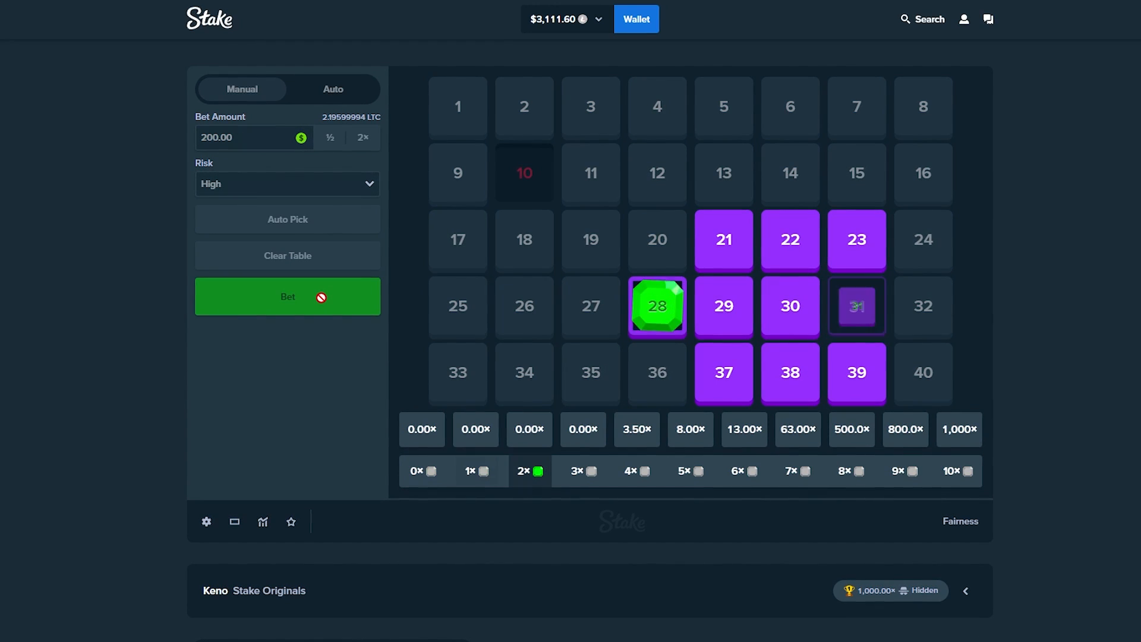
{"action": "left_click", "coordinate": [286, 296]}
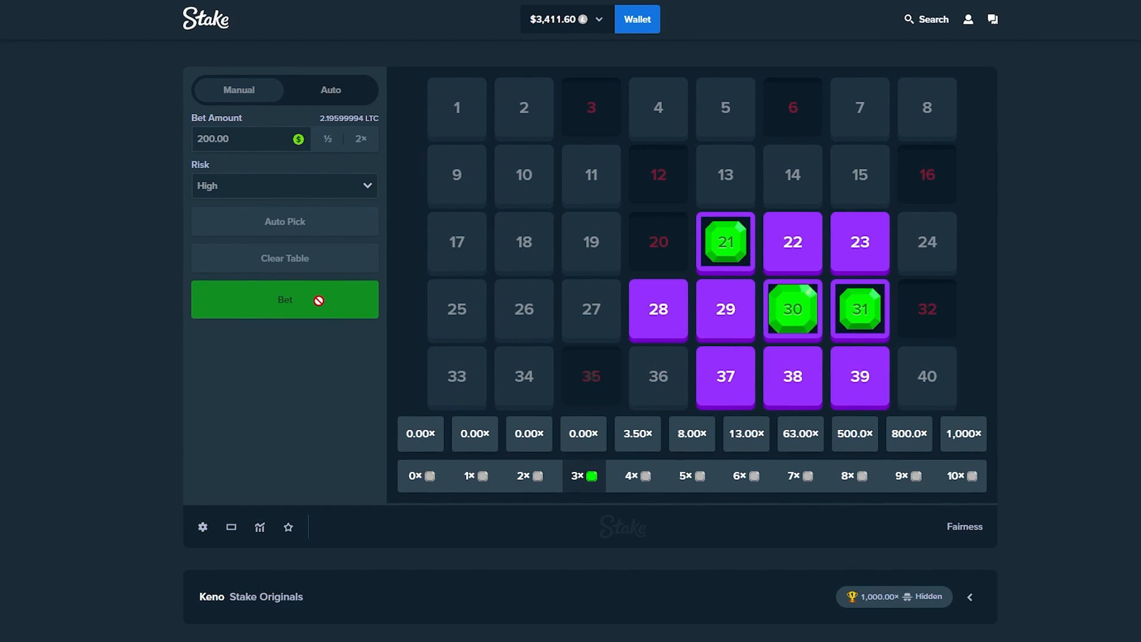
{"action": "left_click", "coordinate": [284, 300]}
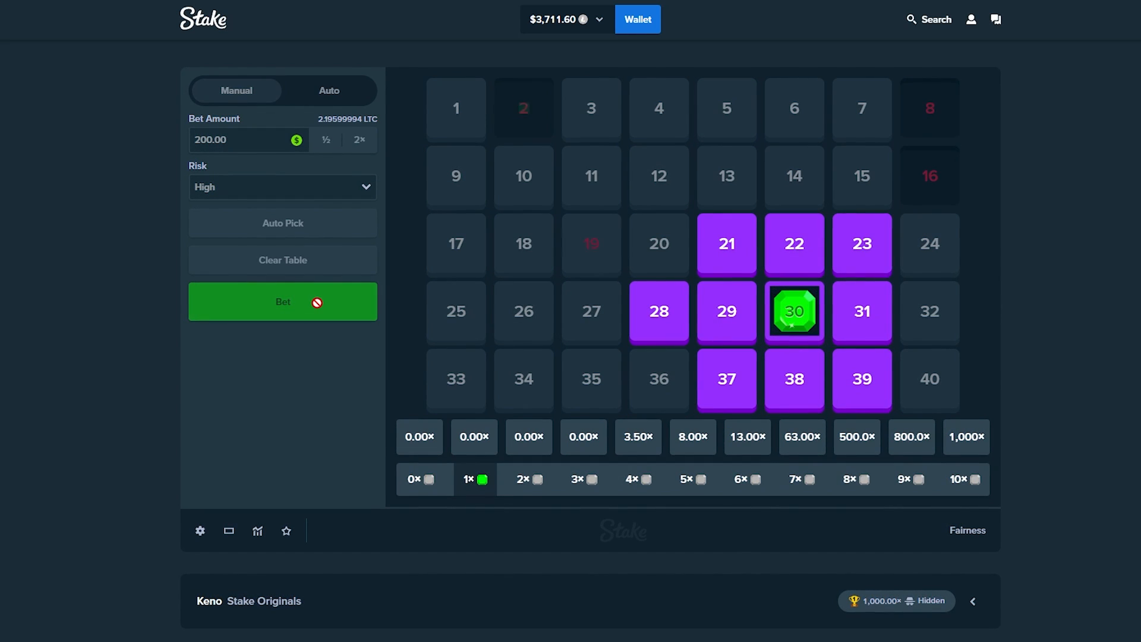
{"action": "left_click", "coordinate": [281, 302]}
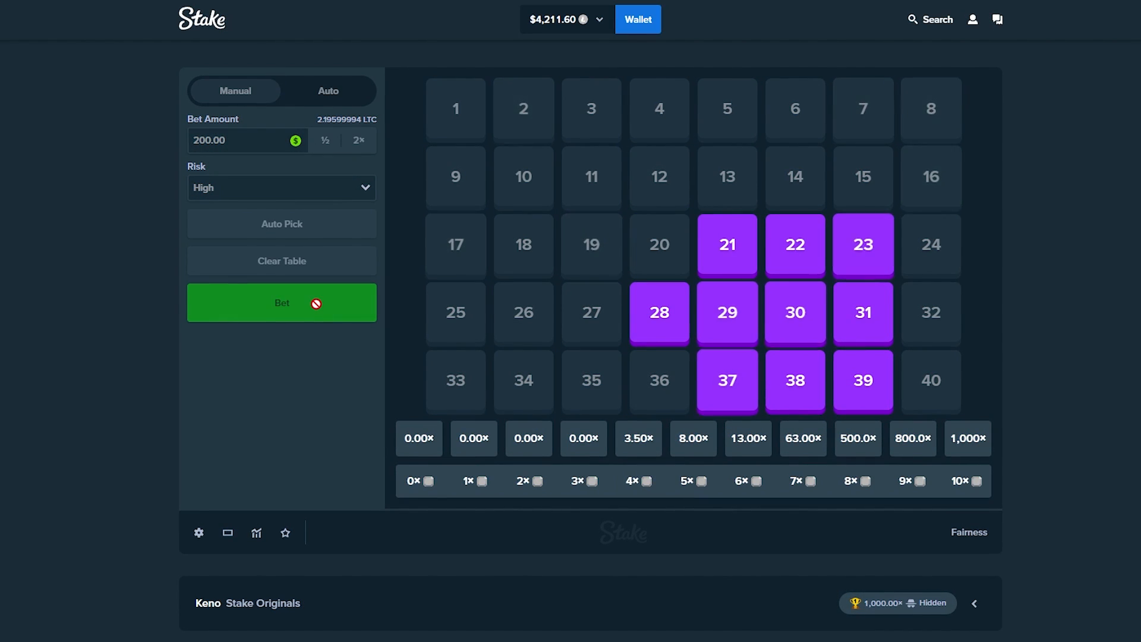
{"action": "left_click", "coordinate": [281, 303]}
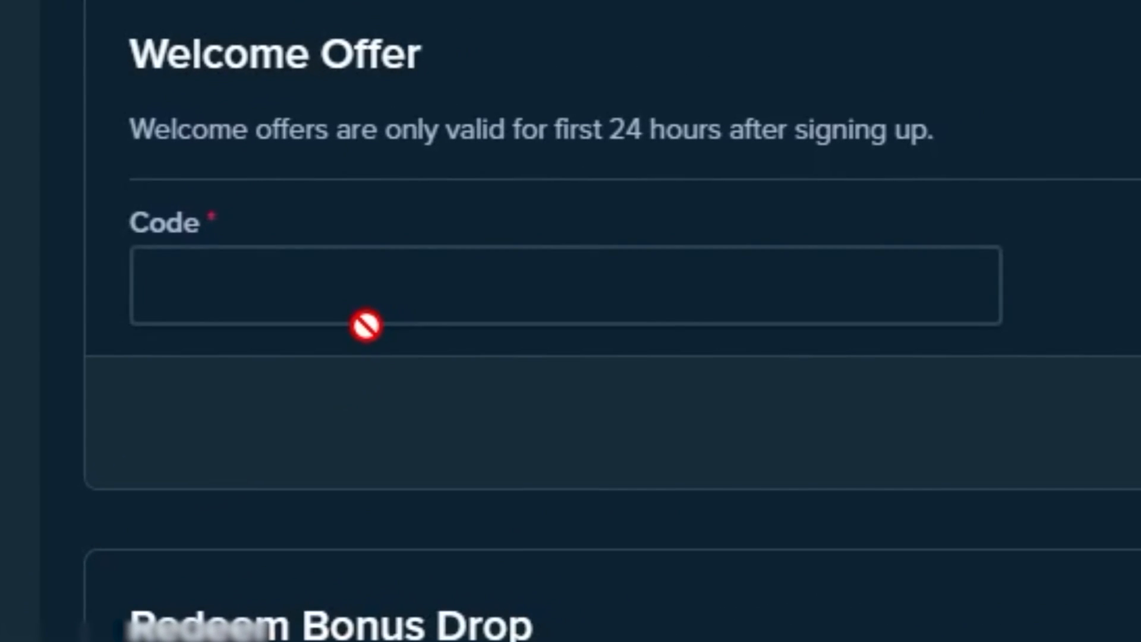
Enter 'quicktiming' as the welcome offer code
{"action": "type", "text": "quicktiming"}
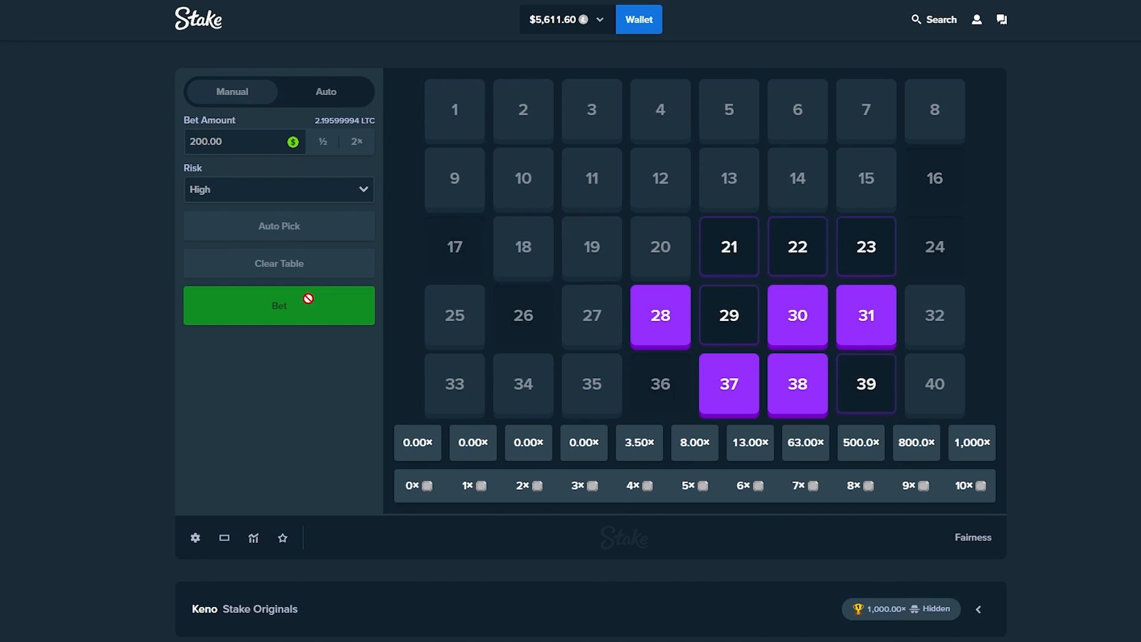
Bet twice more, then continue with $100 high-risk rounds on the ten numbers
{"action": "left_click", "coordinate": [278, 304]}
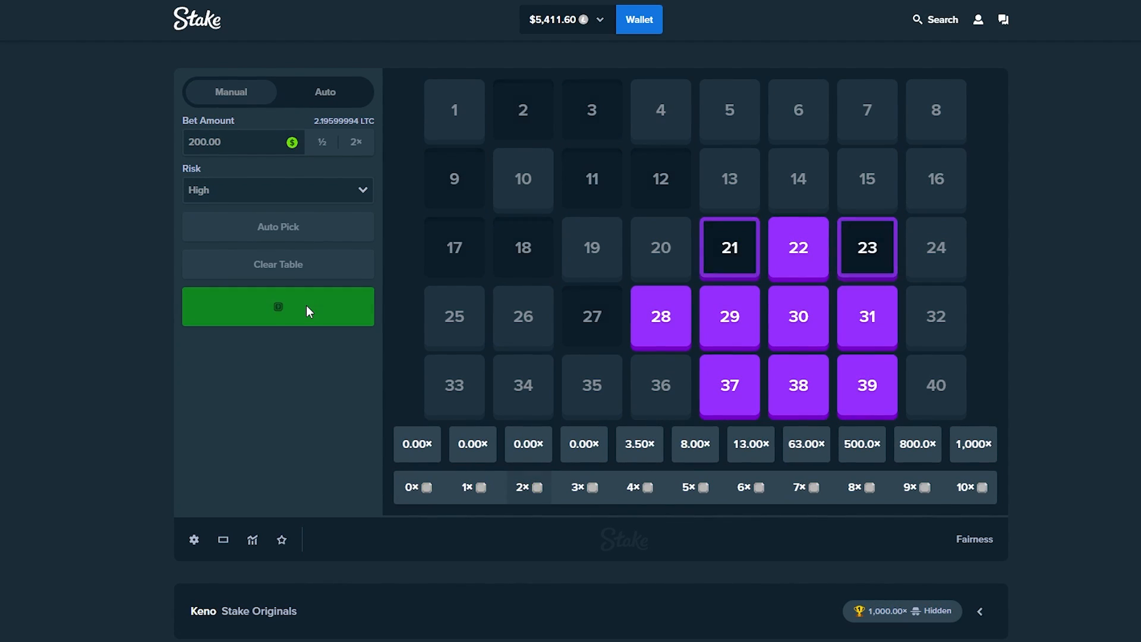
{"action": "left_click", "coordinate": [278, 307]}
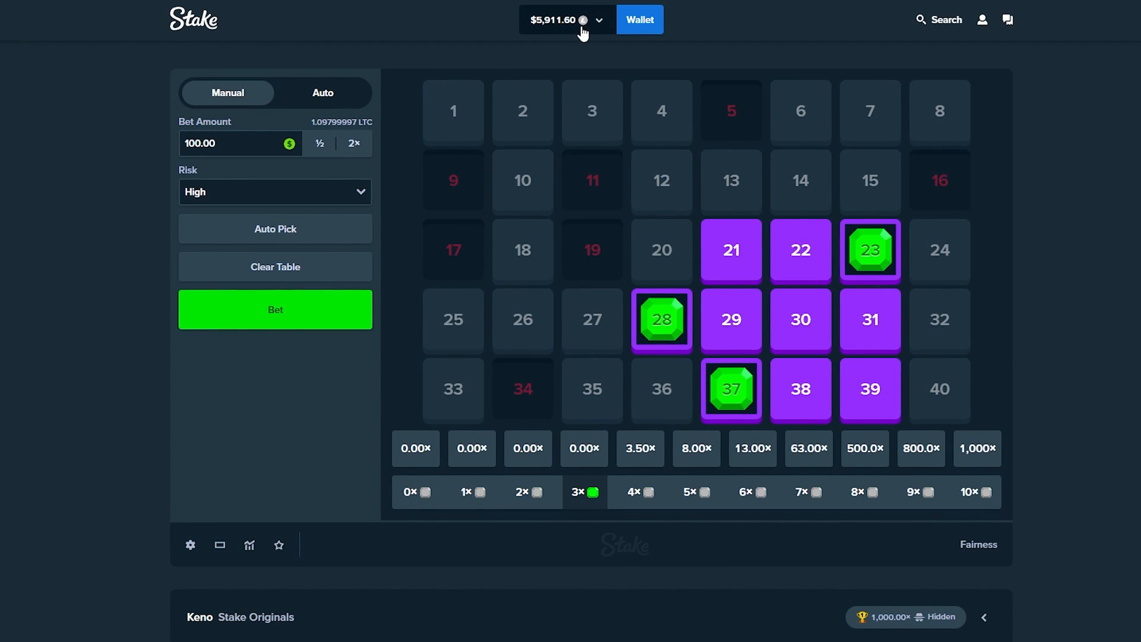
{"action": "left_click", "coordinate": [275, 308]}
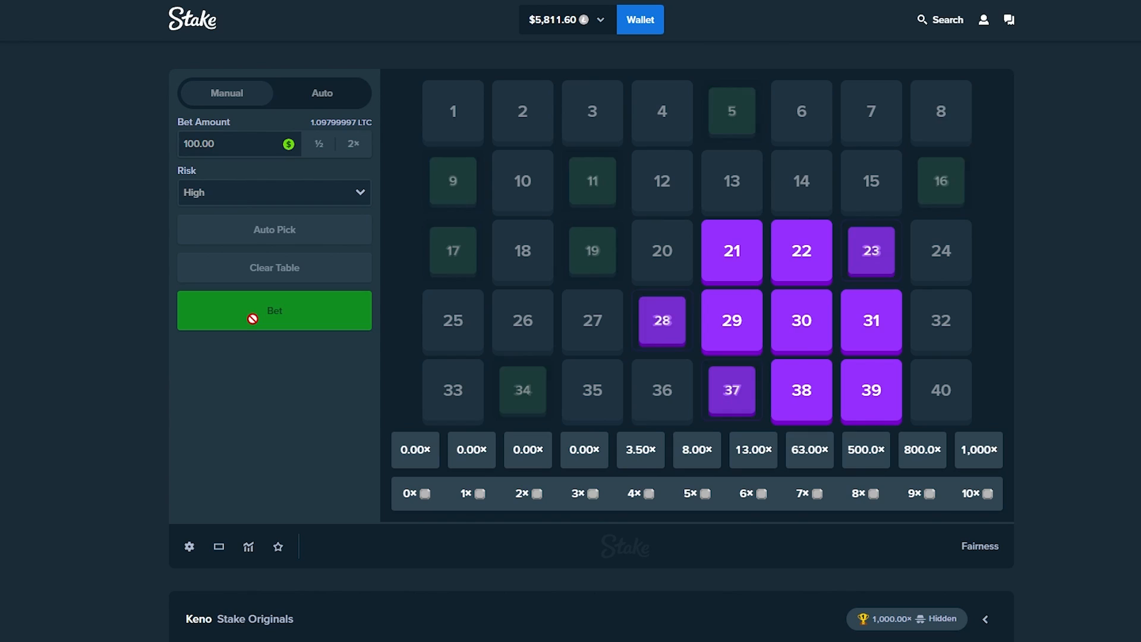
{"action": "left_click", "coordinate": [274, 311]}
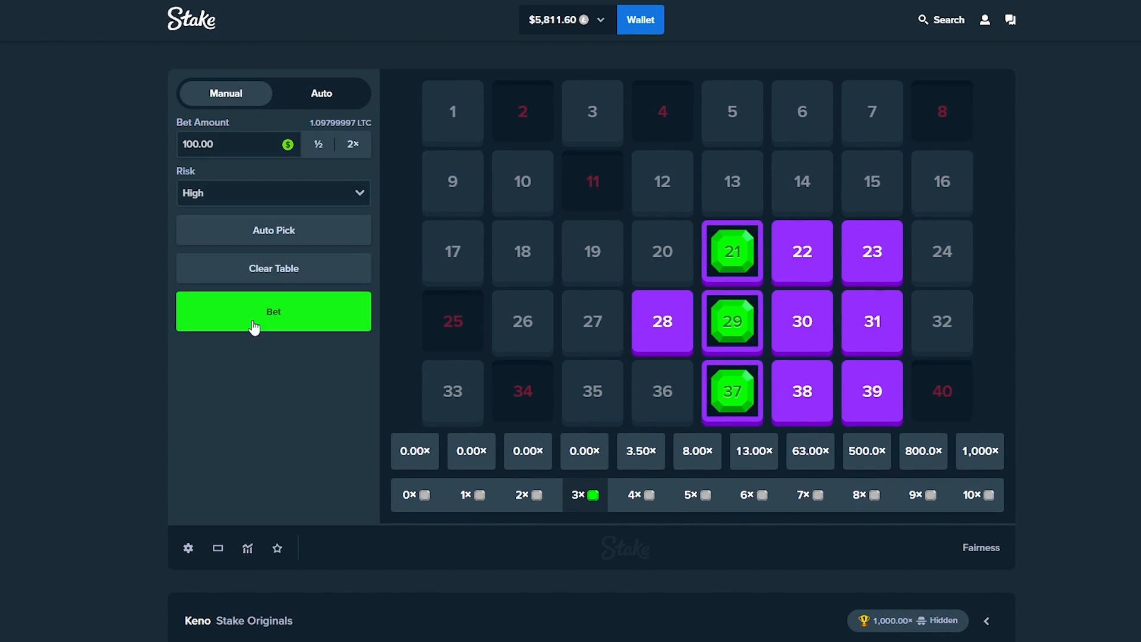
{"action": "left_click", "coordinate": [273, 312]}
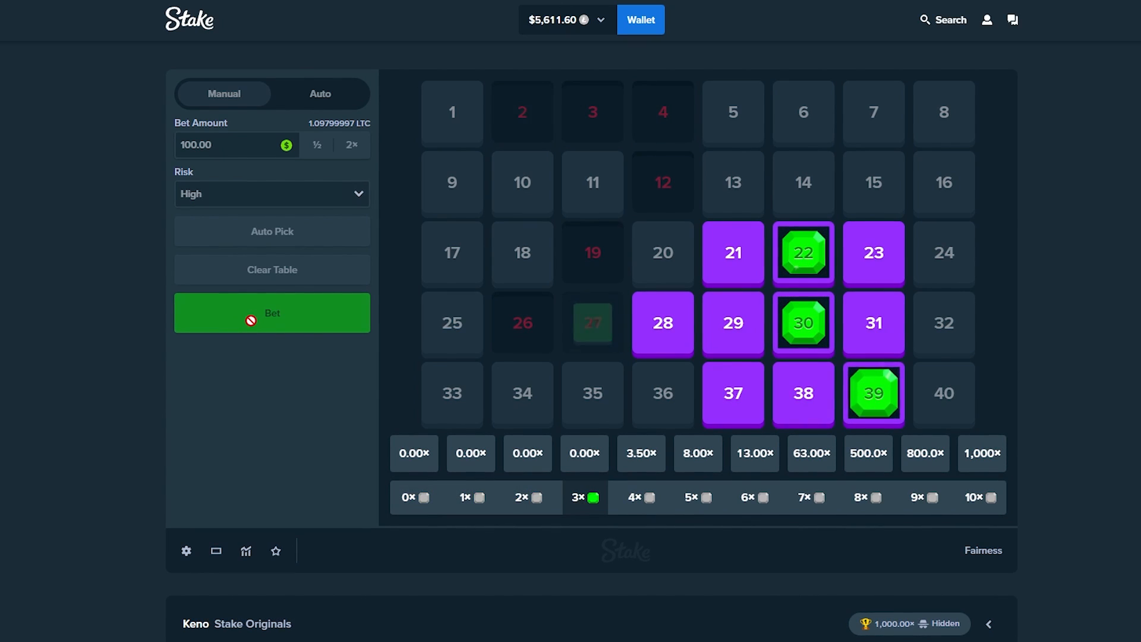
{"action": "left_click", "coordinate": [272, 314]}
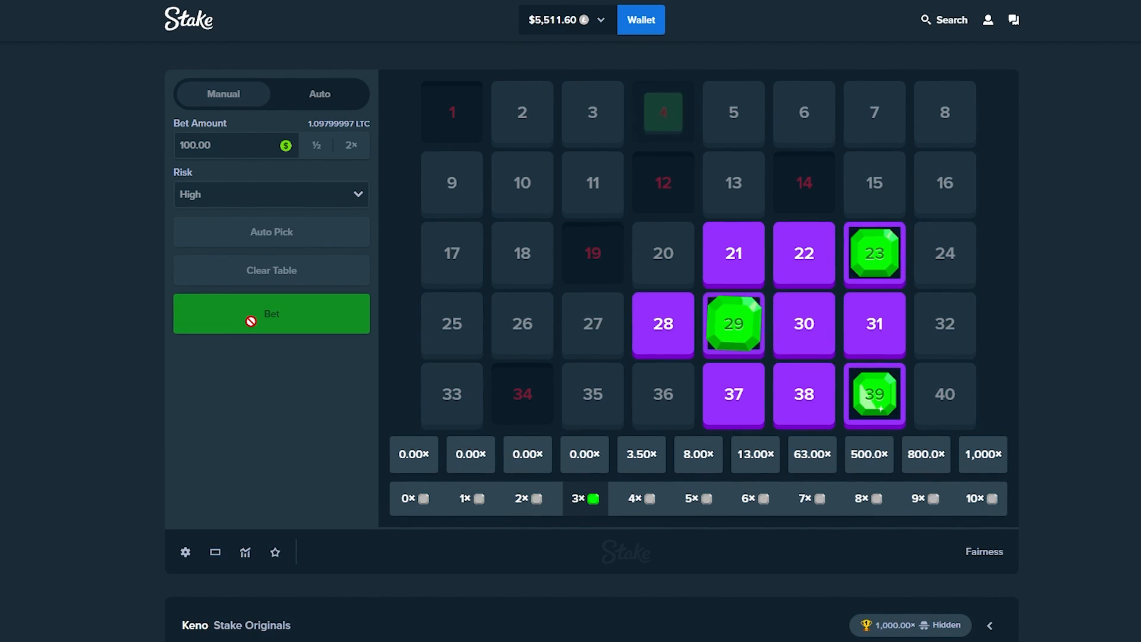
{"action": "left_click", "coordinate": [271, 313]}
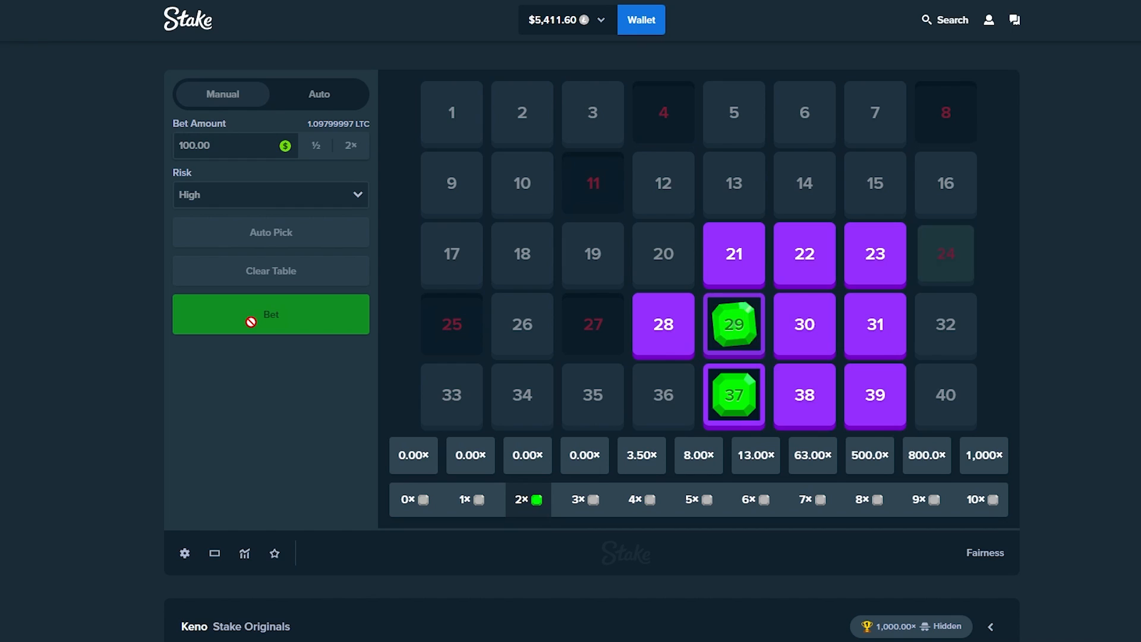
Finish the $100 rounds at $6,311.60 and return to the casino lobby
{"action": "left_click", "coordinate": [270, 314]}
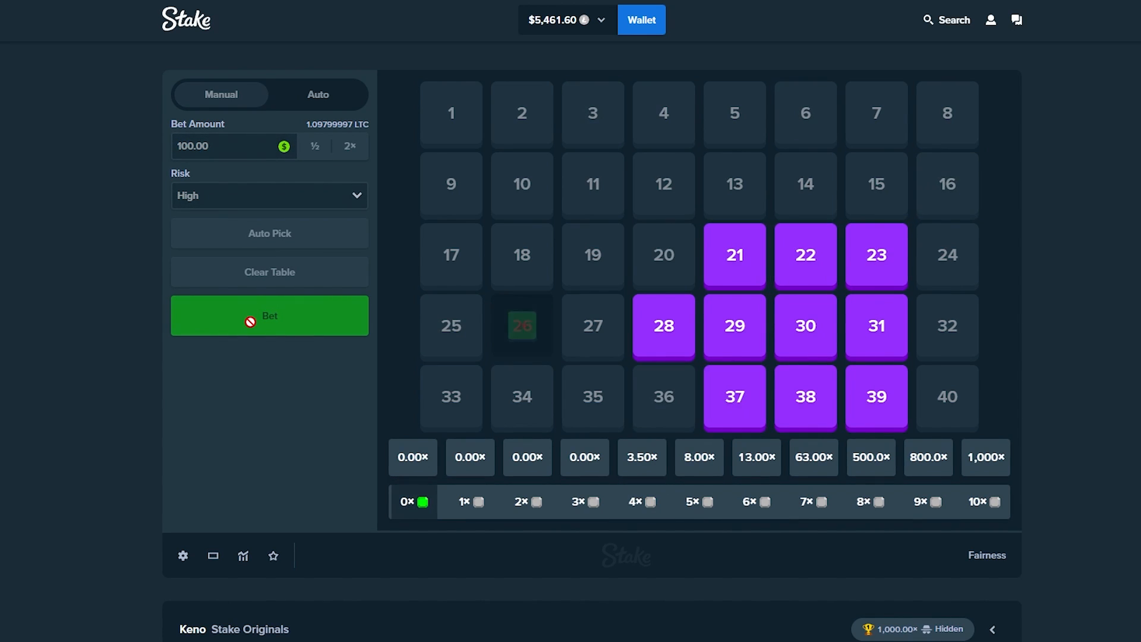
{"action": "left_click", "coordinate": [269, 316]}
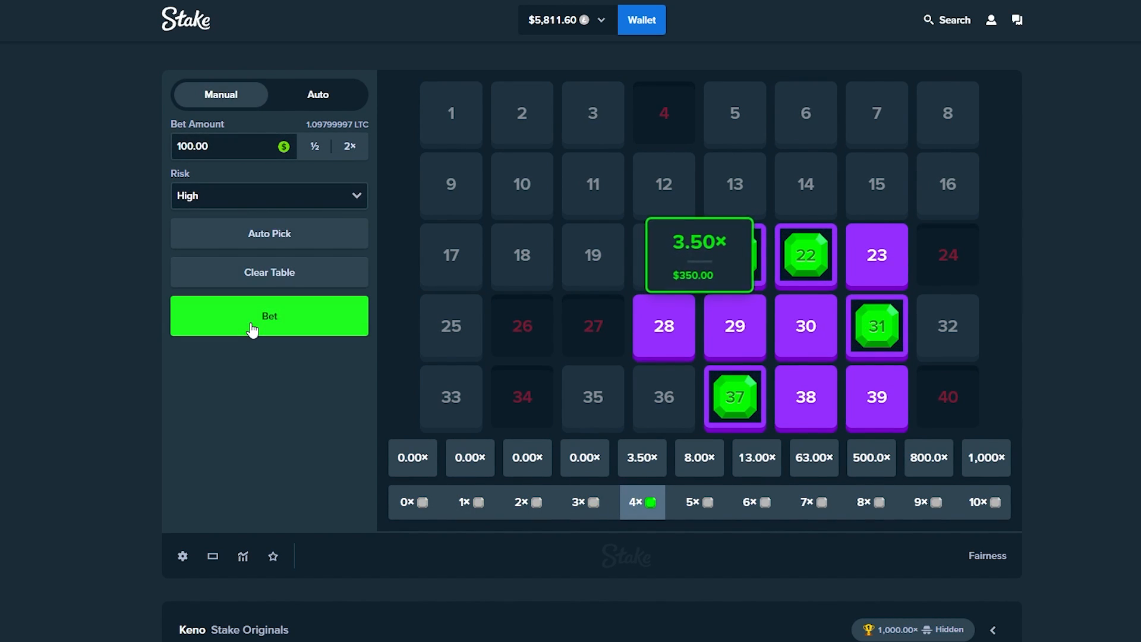
{"action": "left_click", "coordinate": [269, 315]}
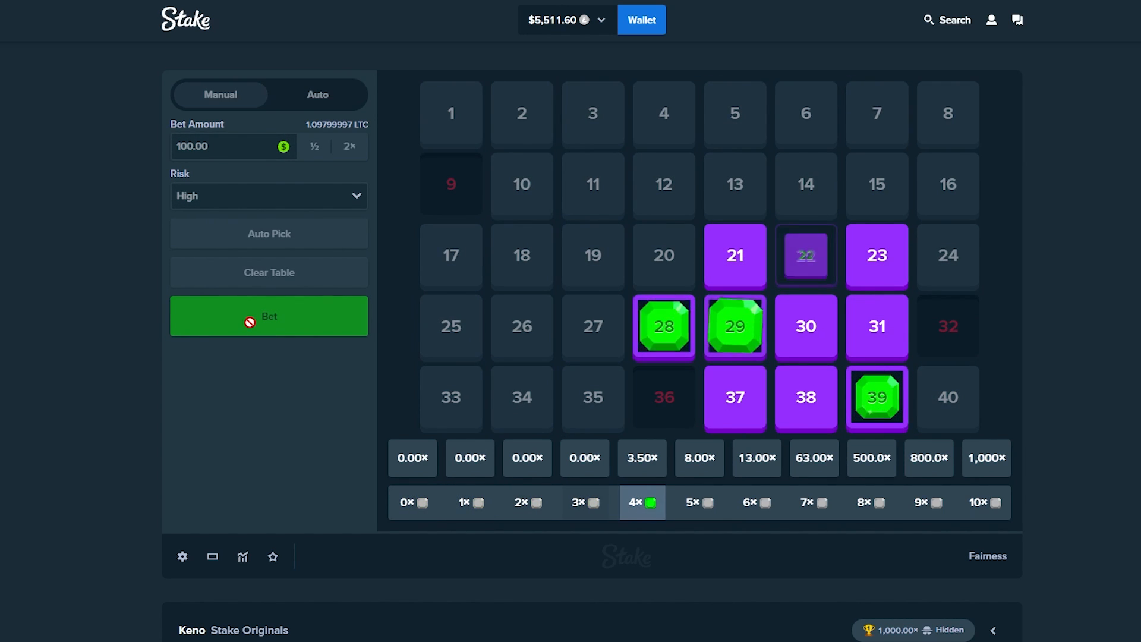
{"action": "left_click", "coordinate": [269, 316]}
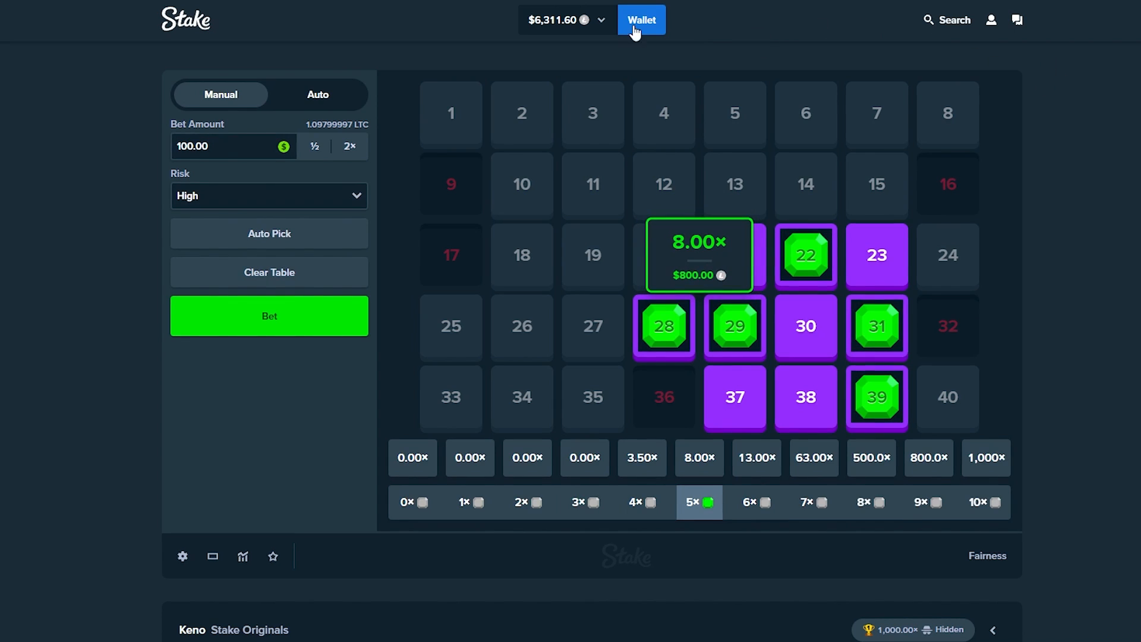
{"action": "left_click", "coordinate": [185, 20]}
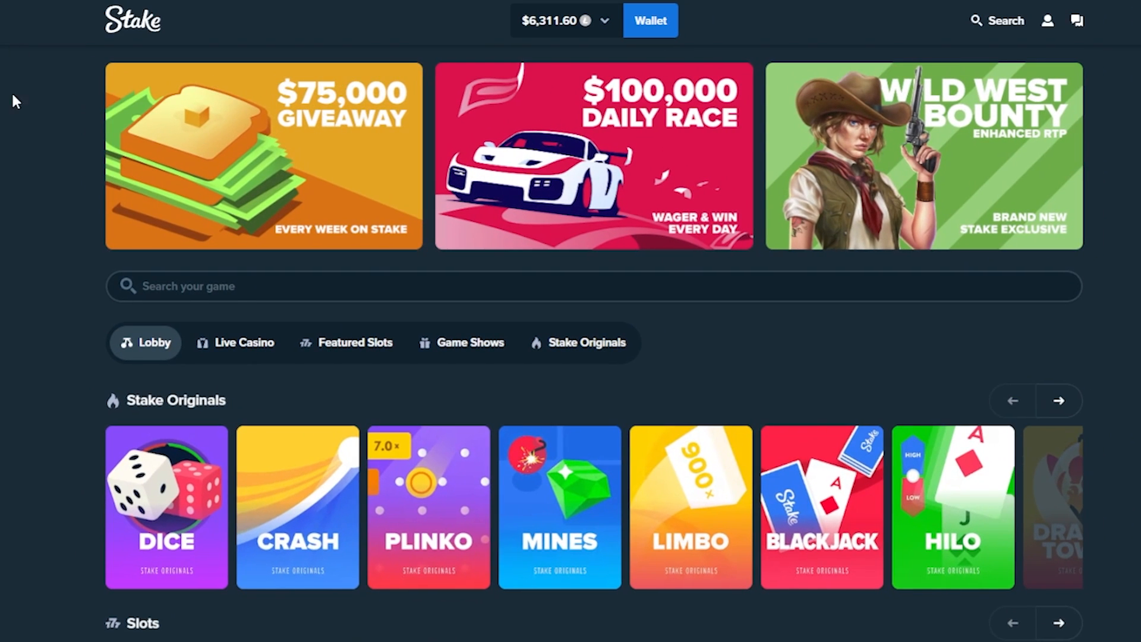
Withdraw the full $6,311.55 to the Litecoin address and close the wallet, leaving $0.00
{"action": "scroll", "scroll_direction": "down", "scroll_amount": 3}
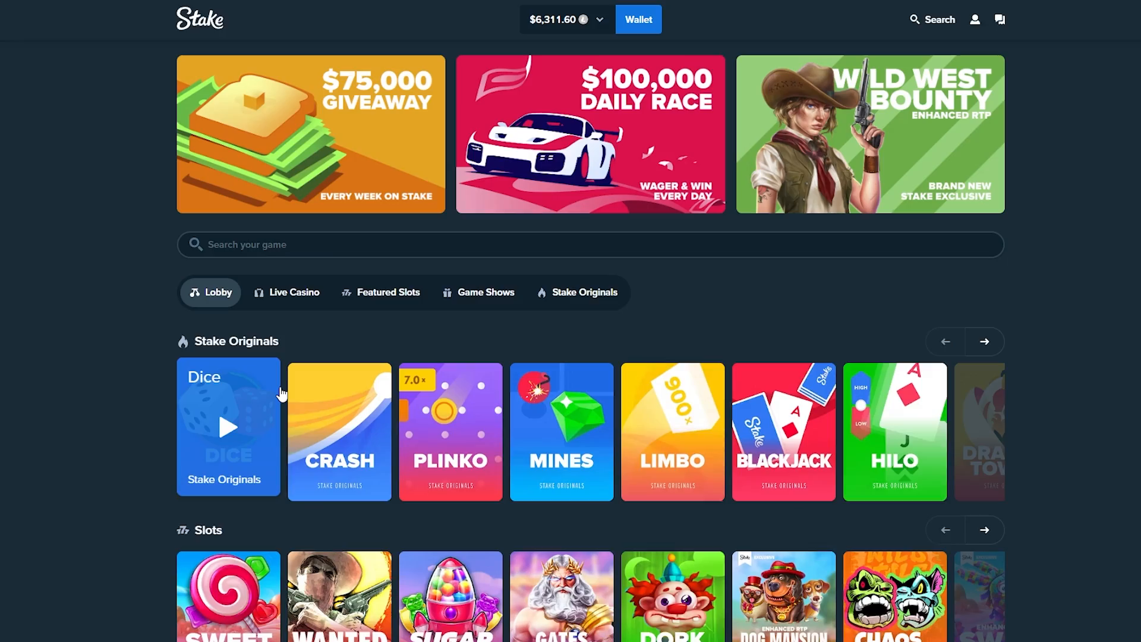
{"action": "left_click", "coordinate": [636, 19]}
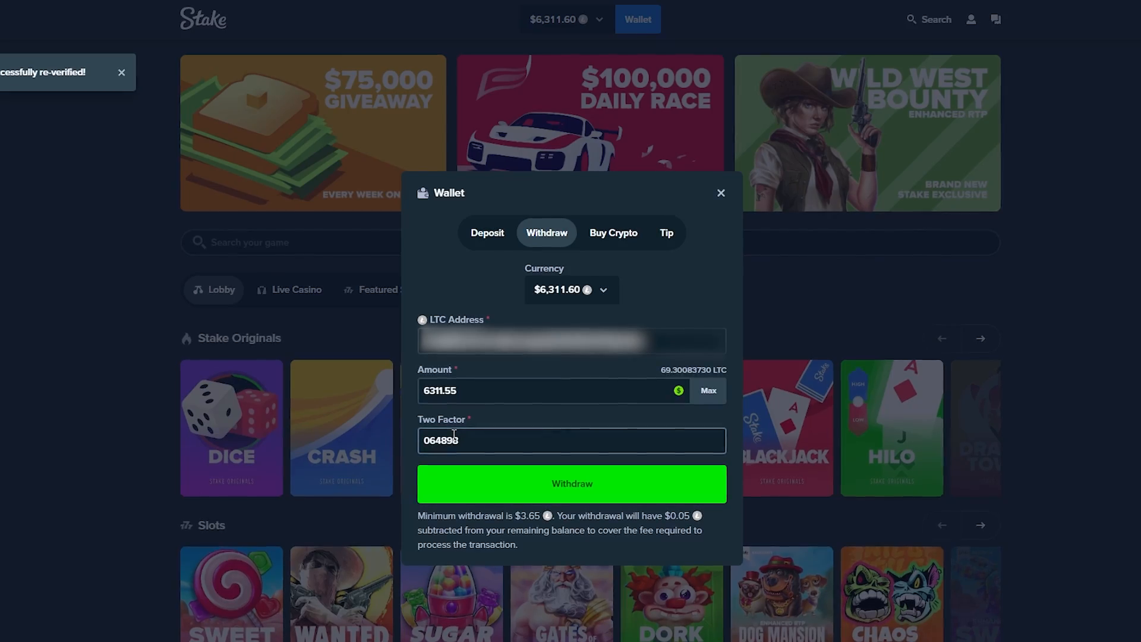
{"action": "left_click", "coordinate": [571, 483]}
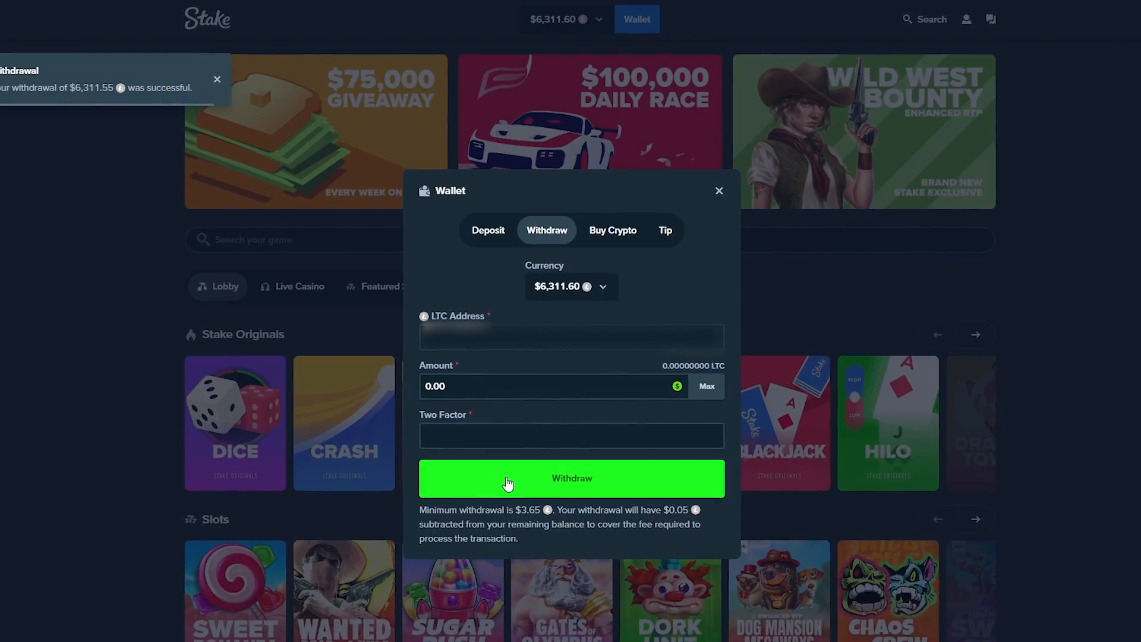
{"action": "left_click", "coordinate": [717, 191]}
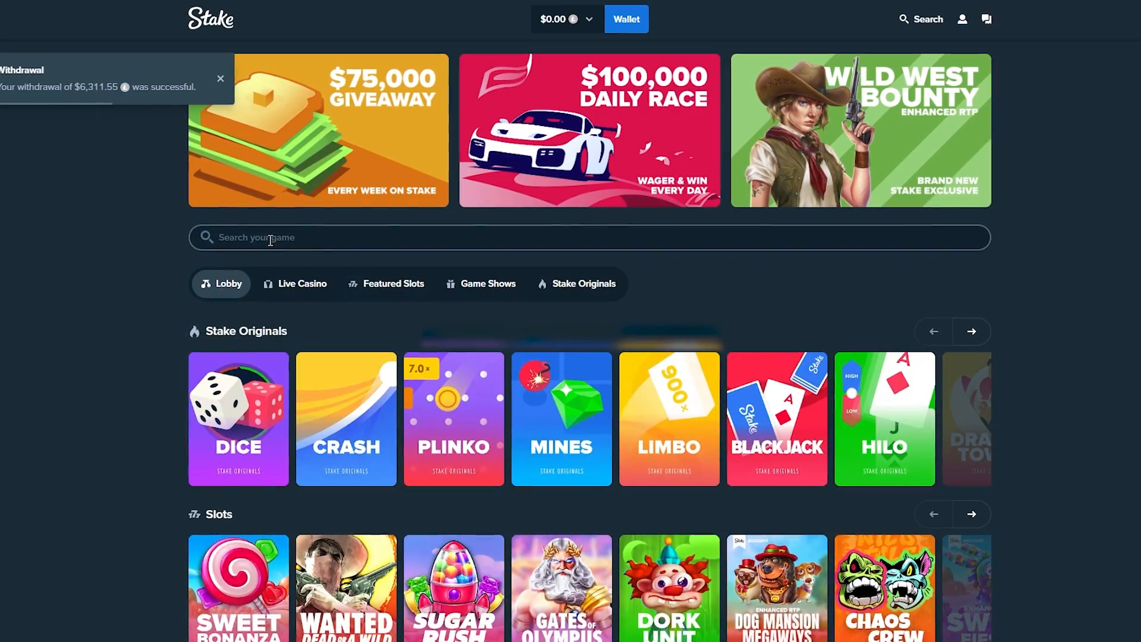